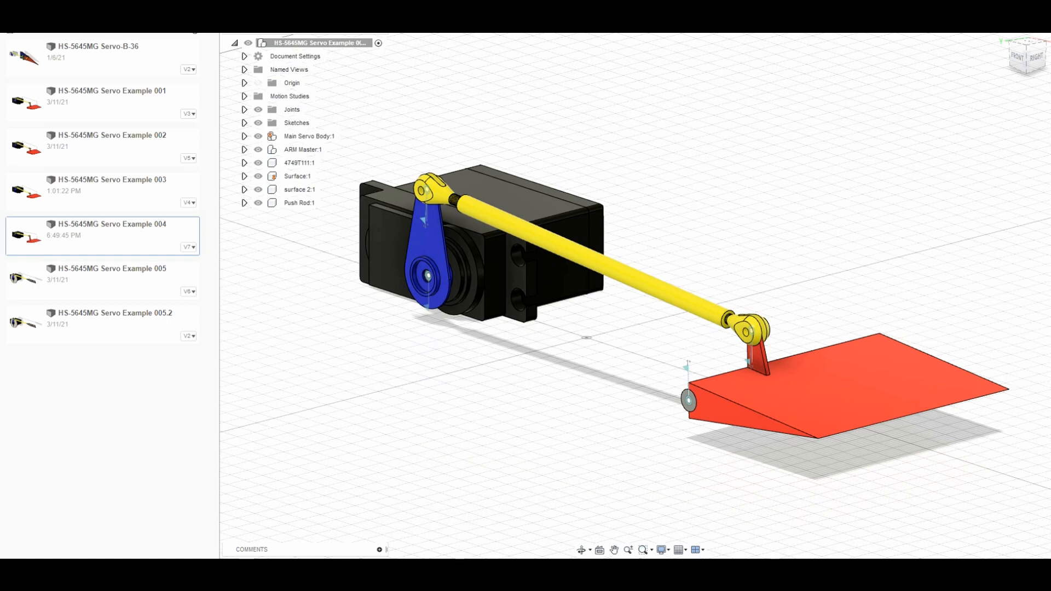
mouse_move(545, 168)
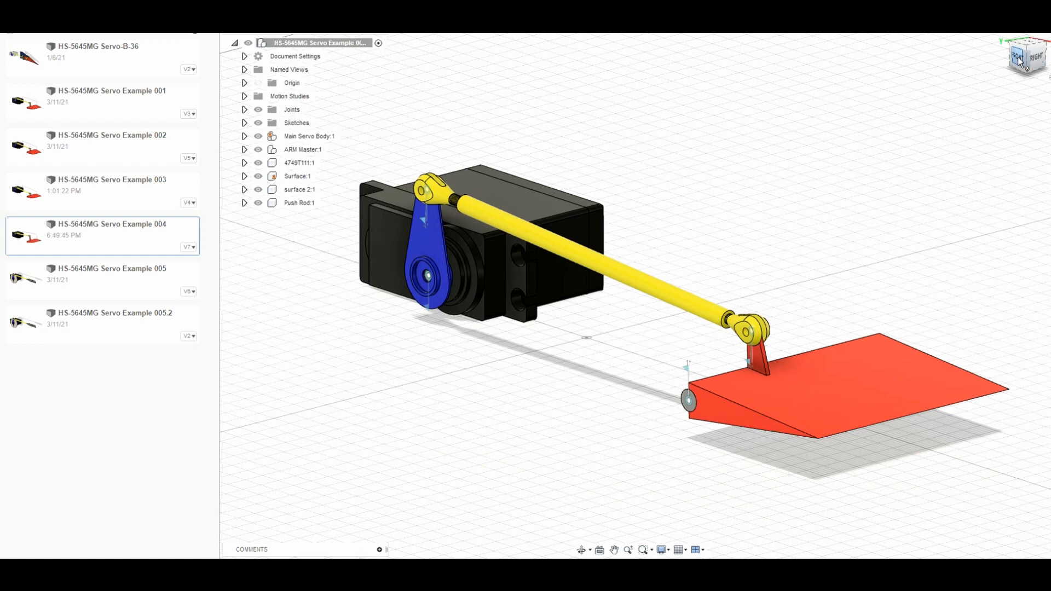
Switch to the front view of the servo, push rod and control surface linkage
click(1018, 57)
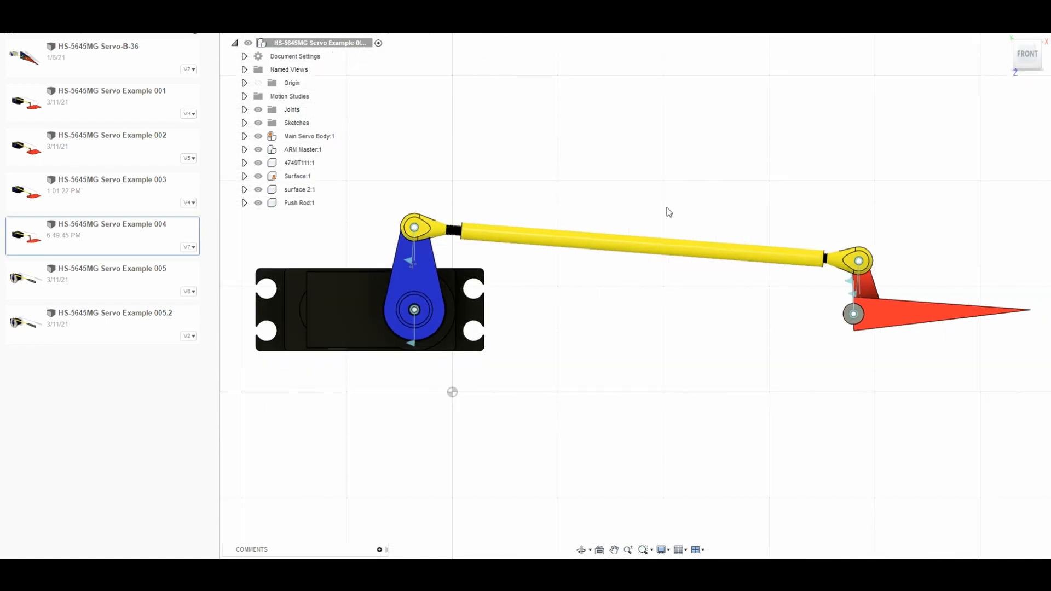
mouse_move(642, 205)
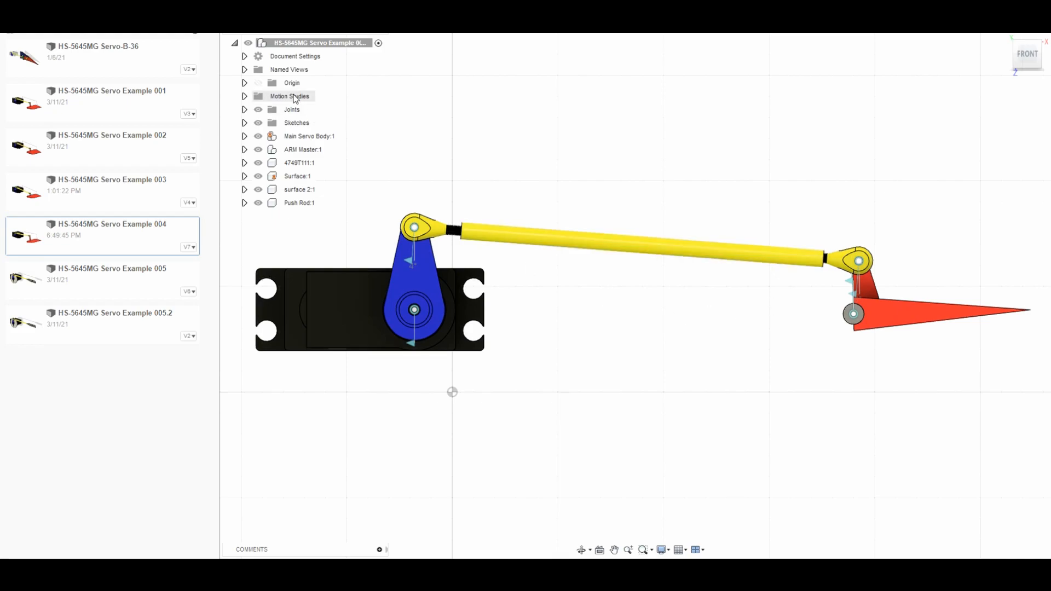
mouse_move(293, 98)
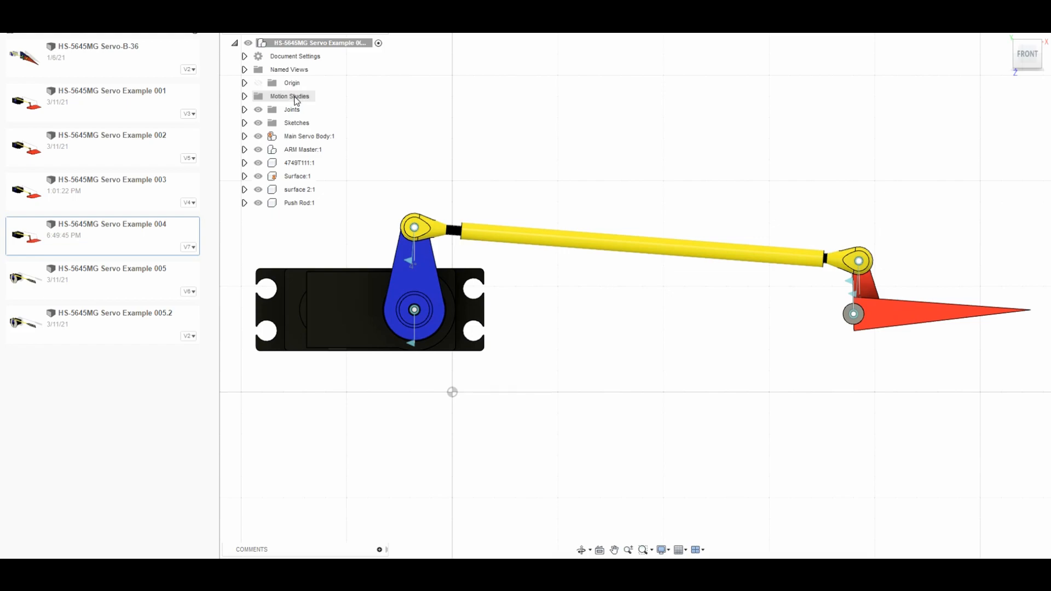
Bring up the actions menu for the motion studies in the browser
right_click(312, 110)
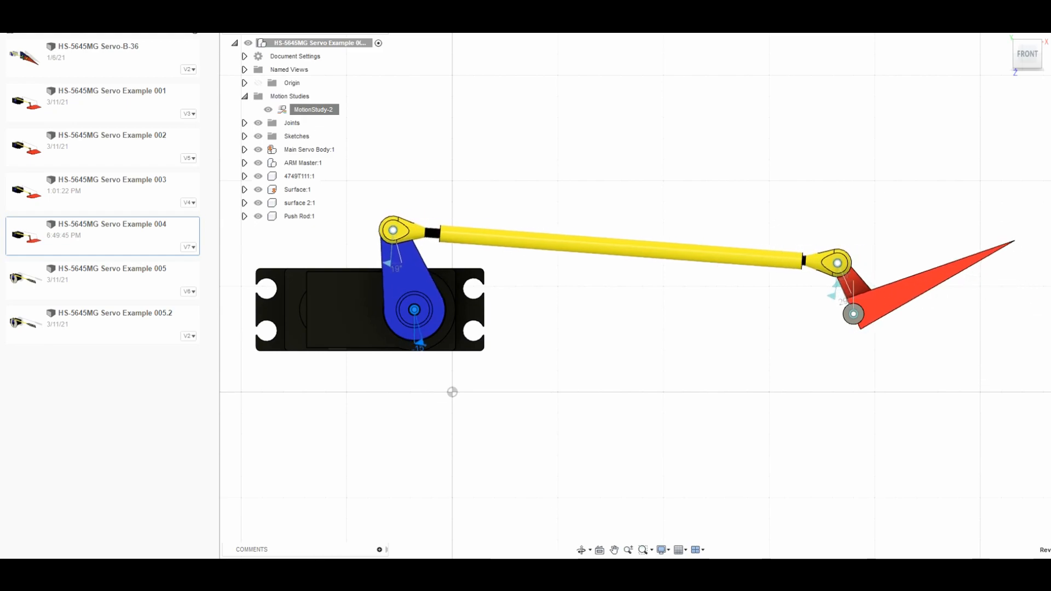
mouse_move(667, 275)
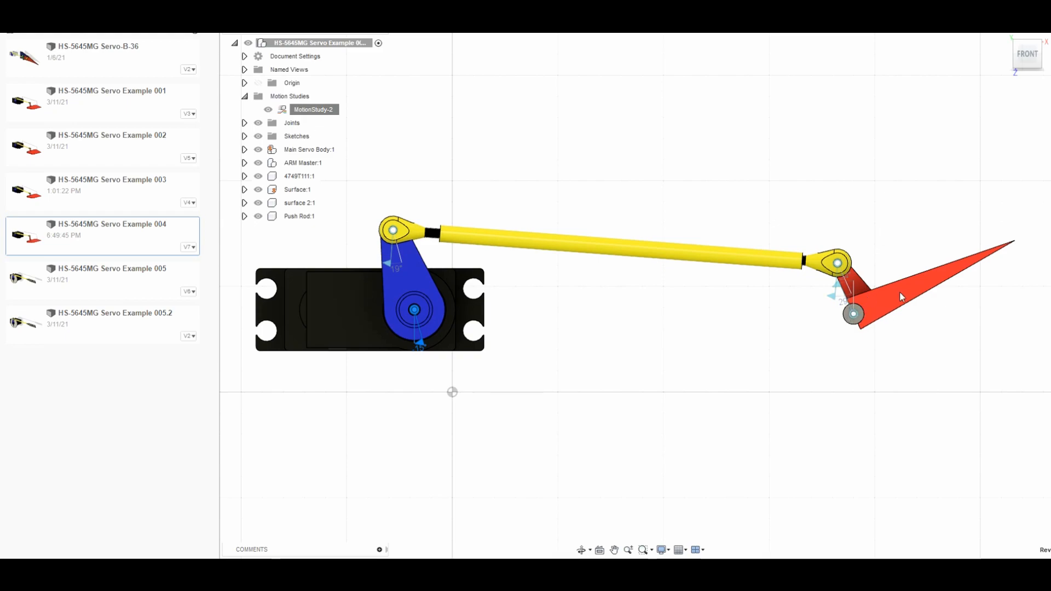
mouse_move(937, 248)
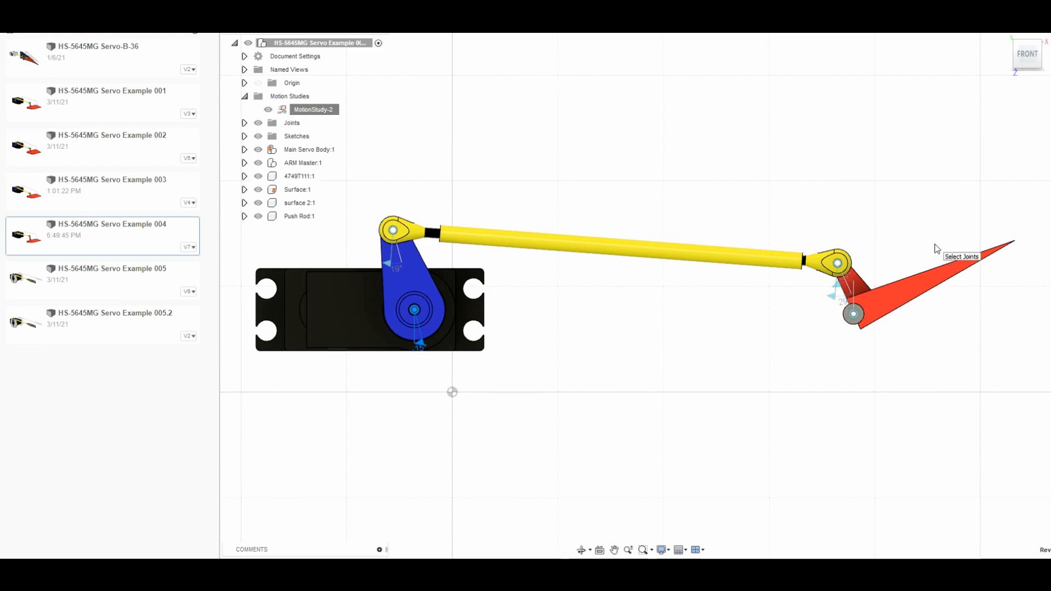
mouse_move(926, 226)
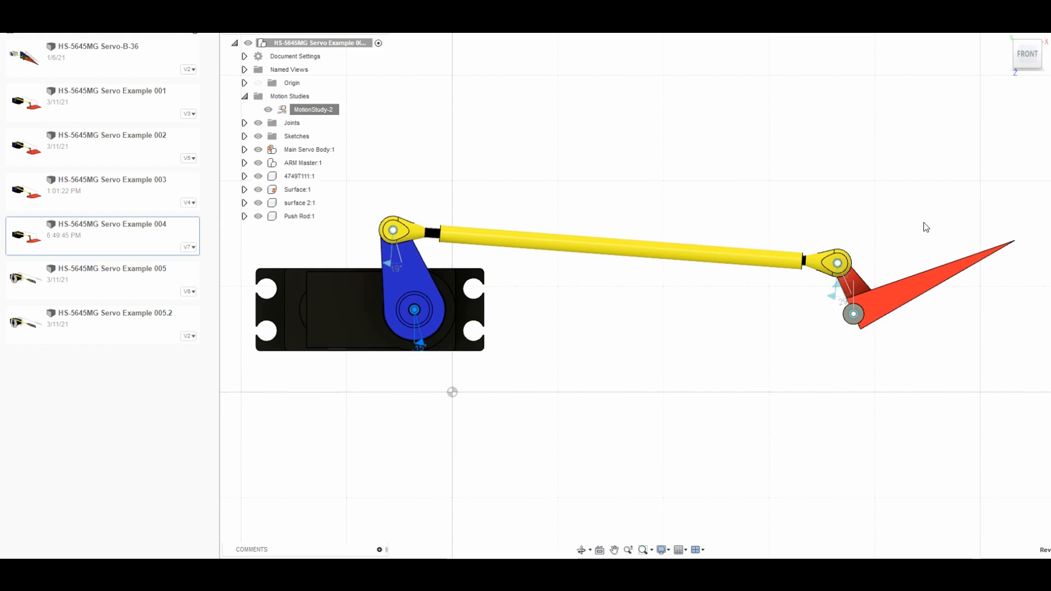
mouse_move(926, 227)
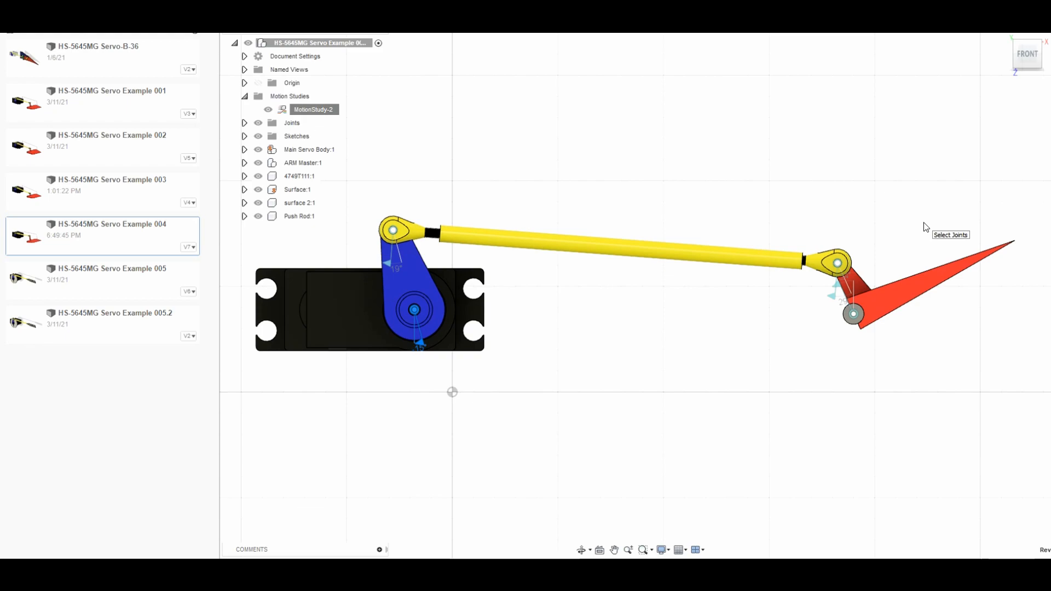
mouse_move(915, 218)
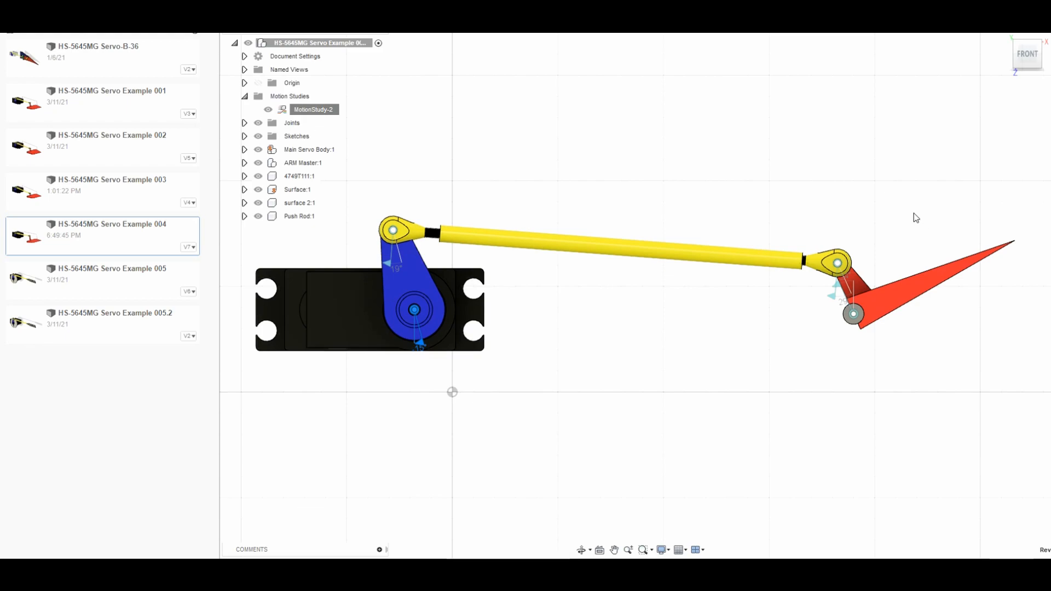
mouse_move(899, 213)
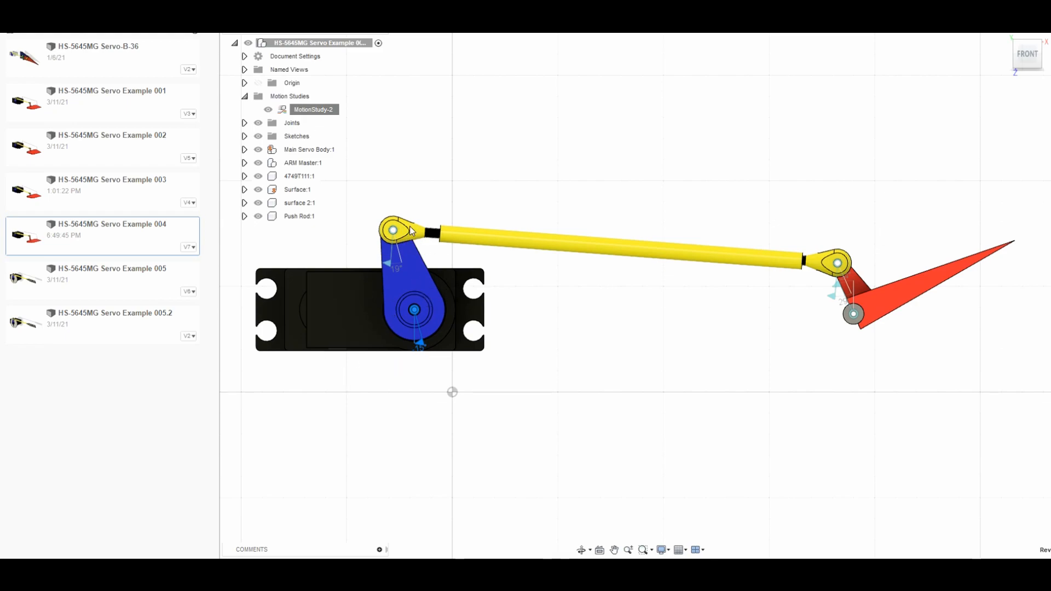
mouse_move(409, 233)
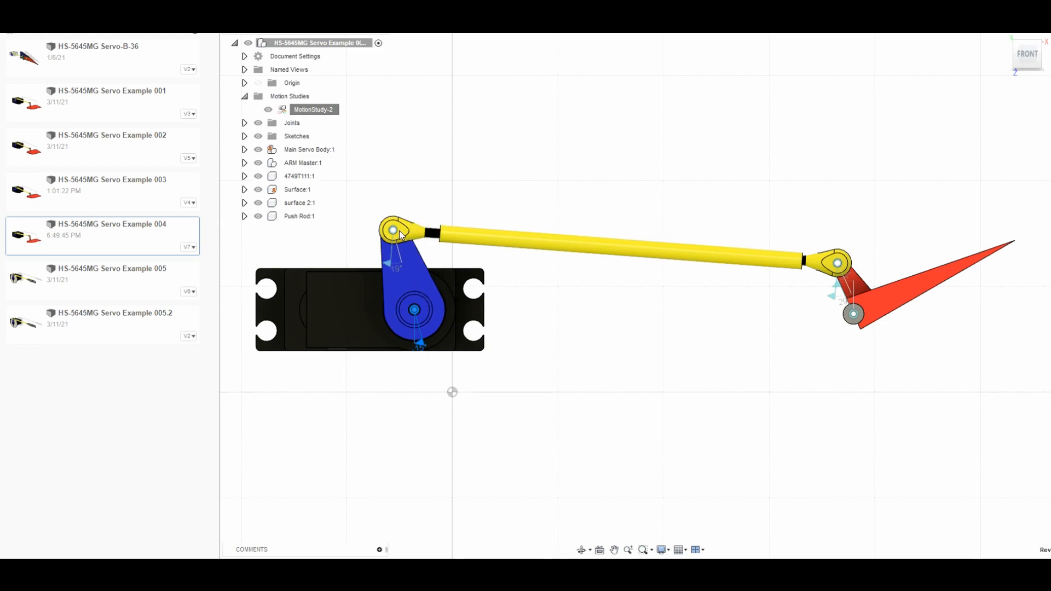
mouse_move(413, 260)
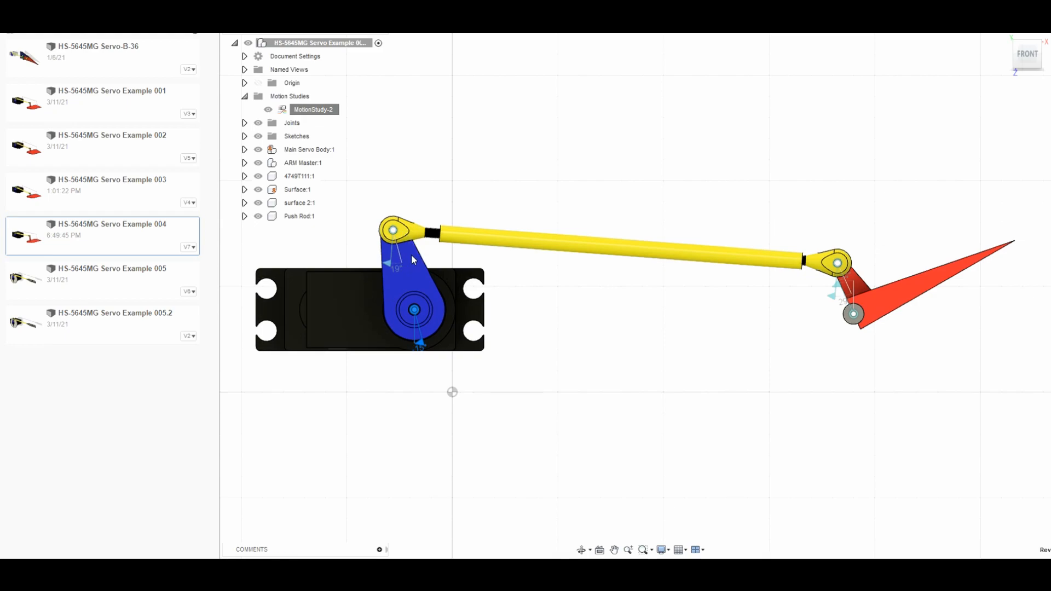
mouse_move(418, 281)
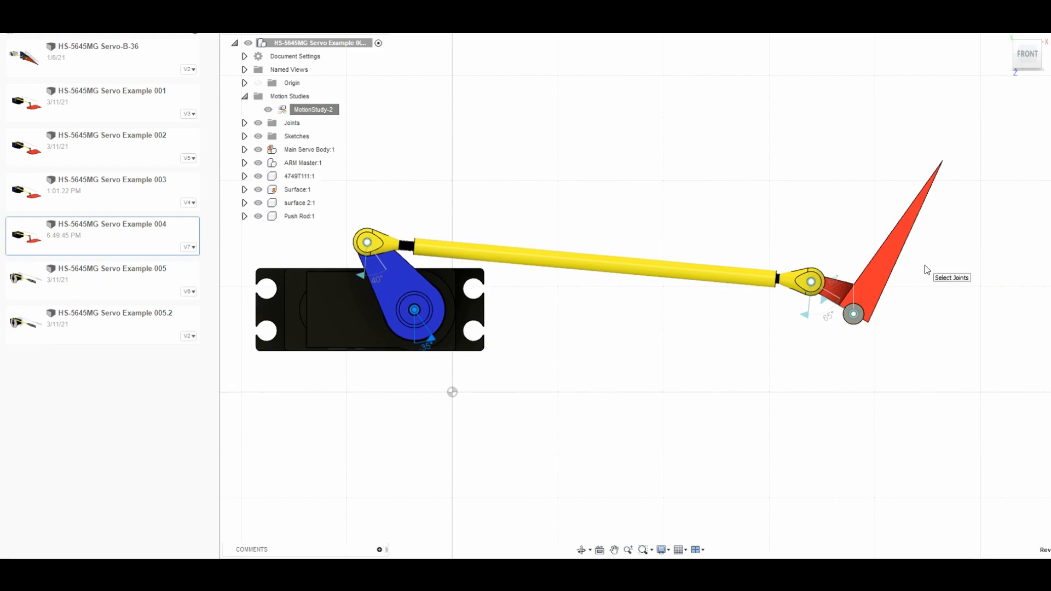
mouse_move(581, 271)
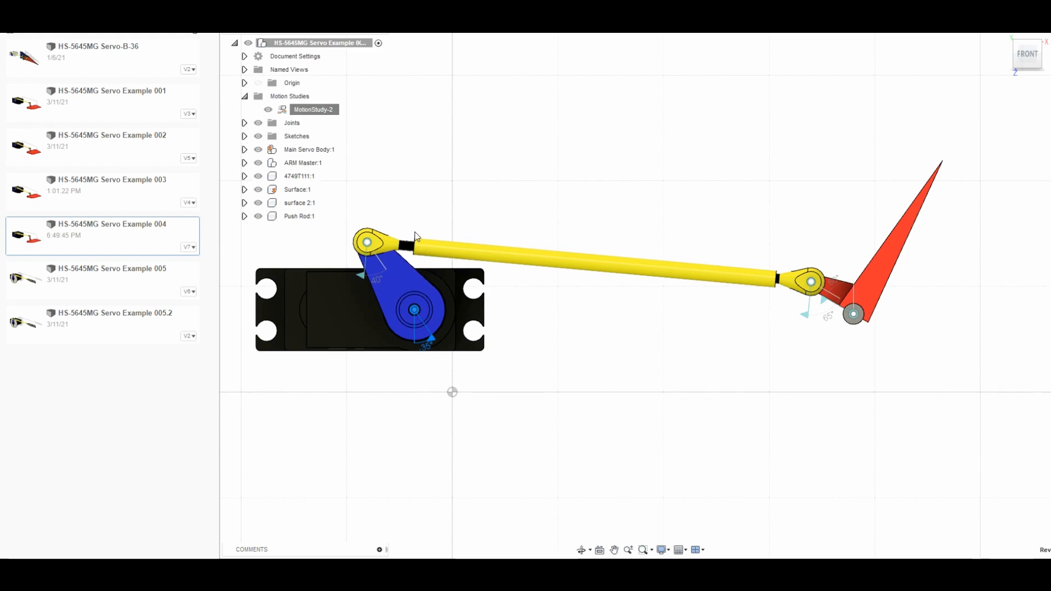
mouse_move(411, 222)
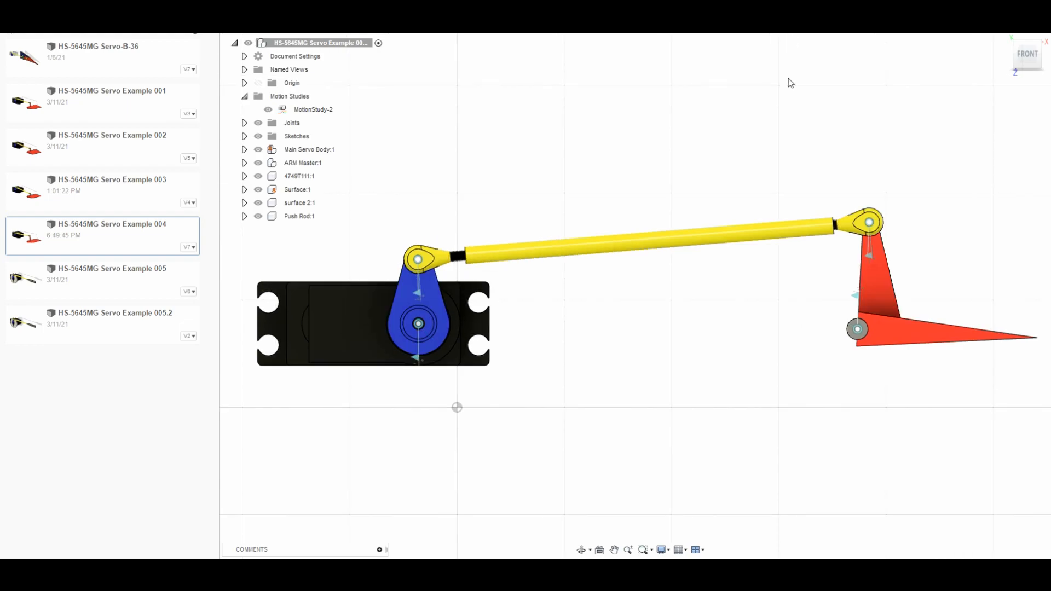
mouse_move(495, 307)
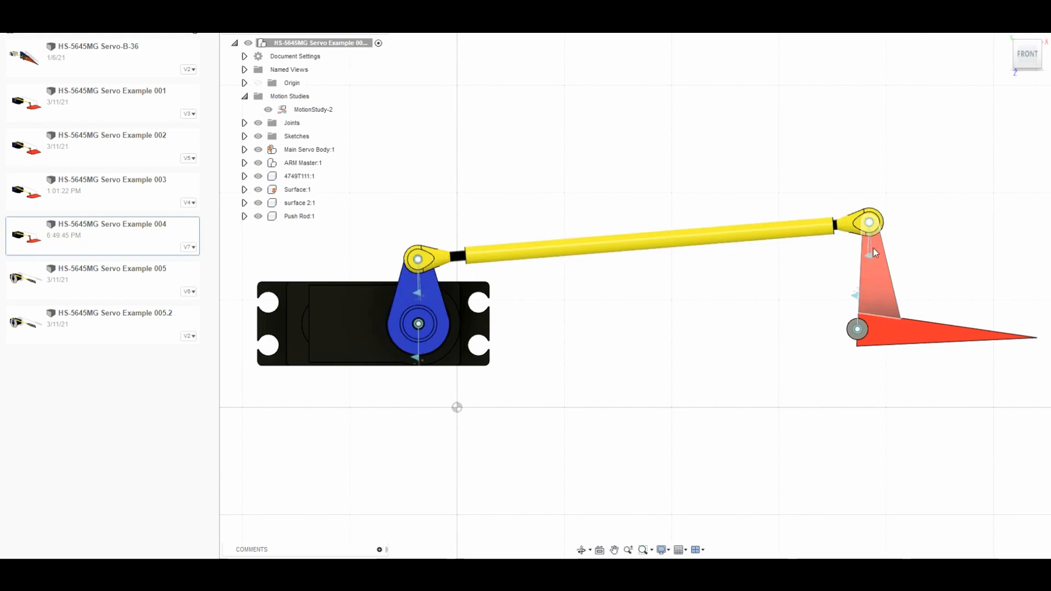
mouse_move(878, 274)
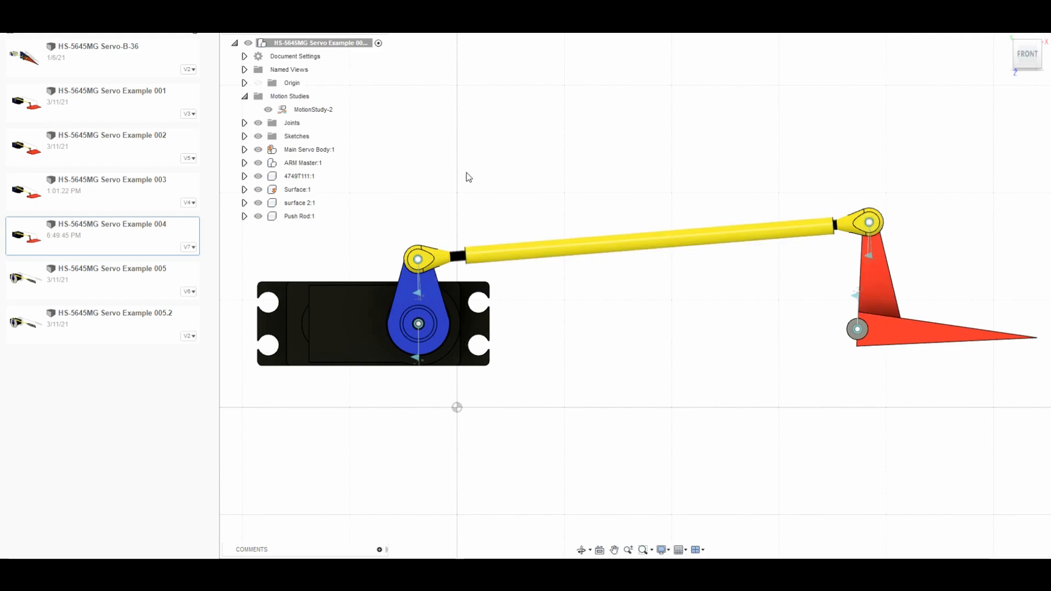
right_click(313, 110)
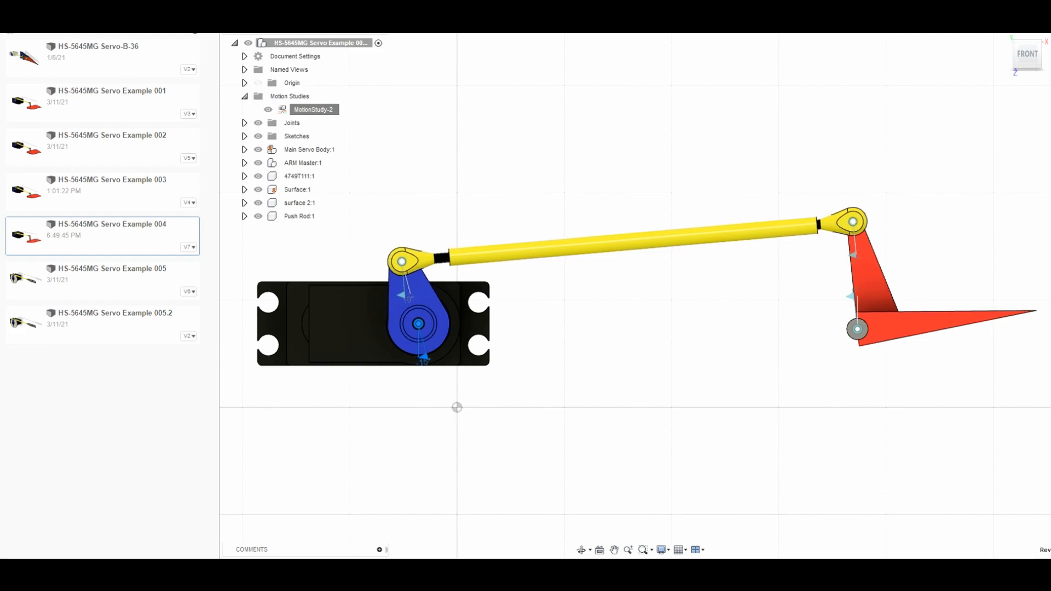
mouse_move(434, 349)
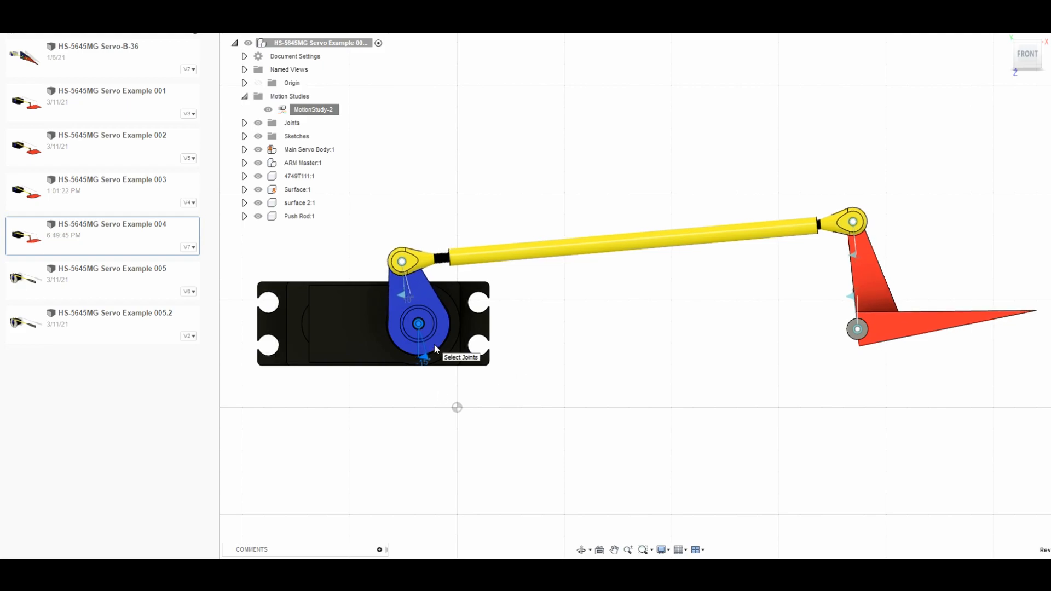
mouse_move(885, 325)
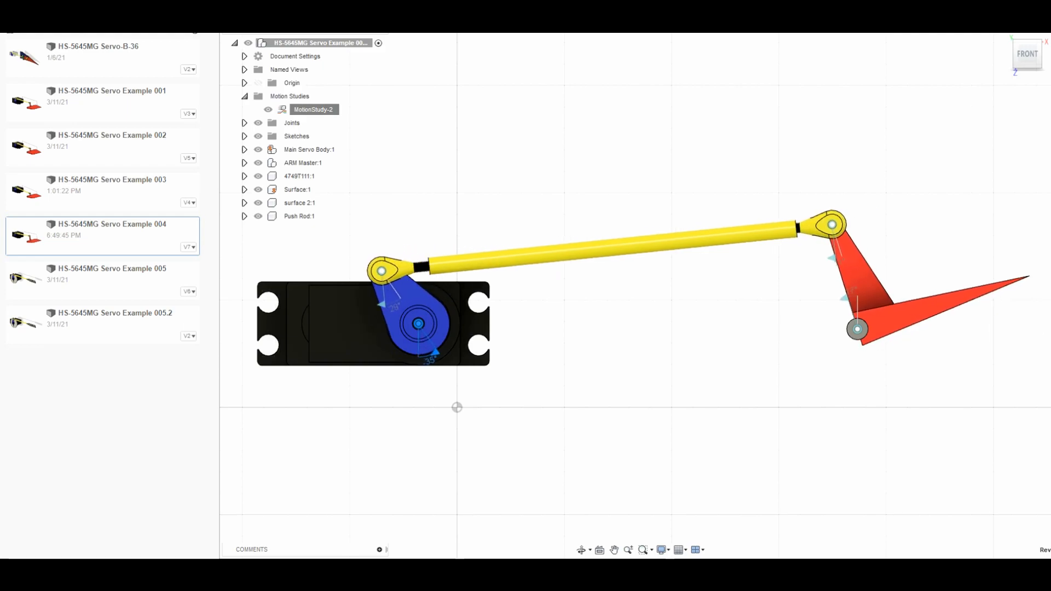
mouse_move(491, 330)
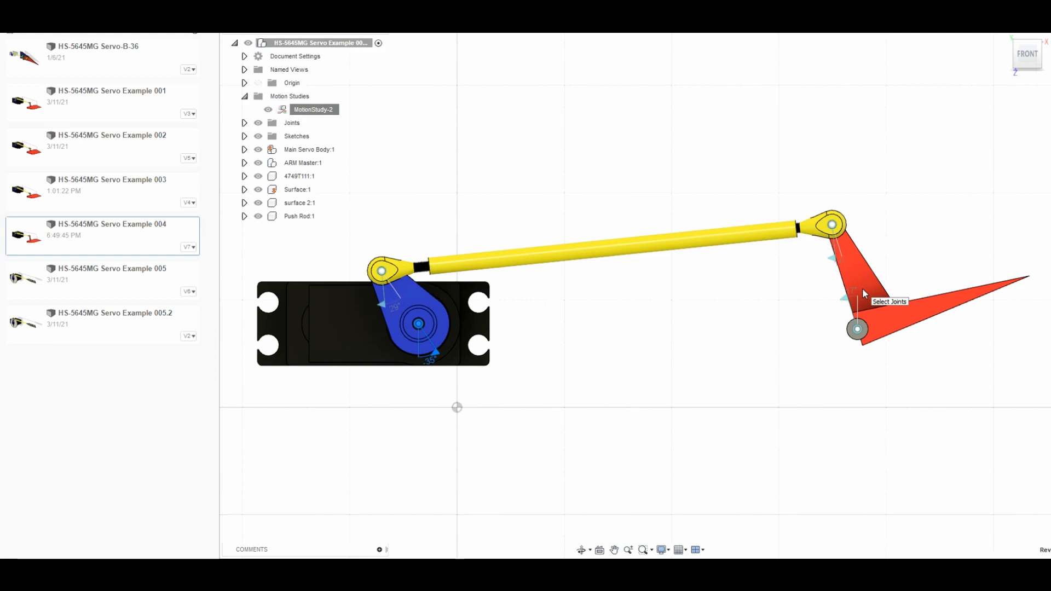
mouse_move(417, 284)
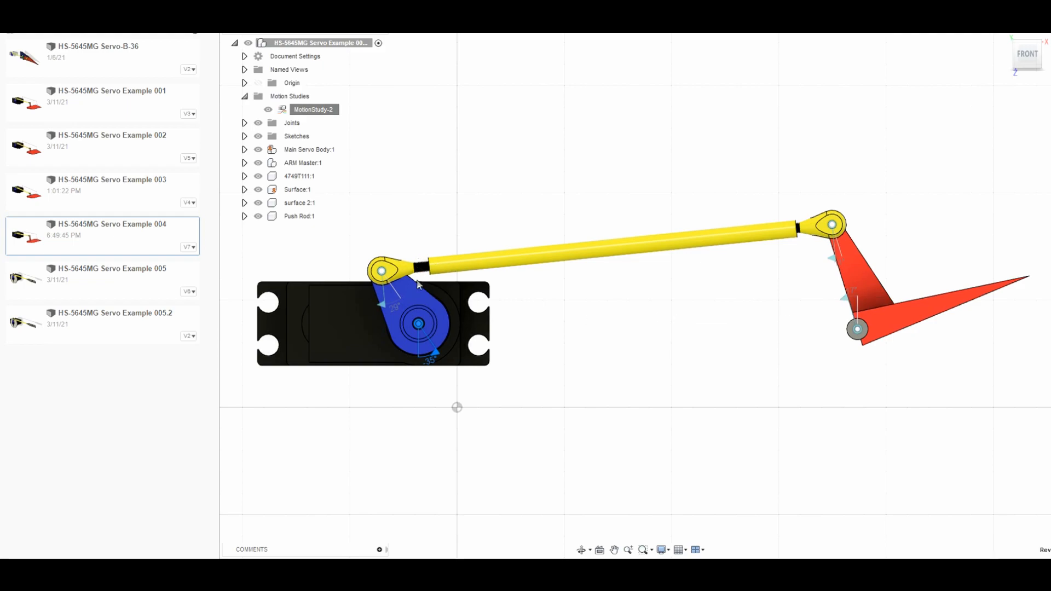
mouse_move(481, 212)
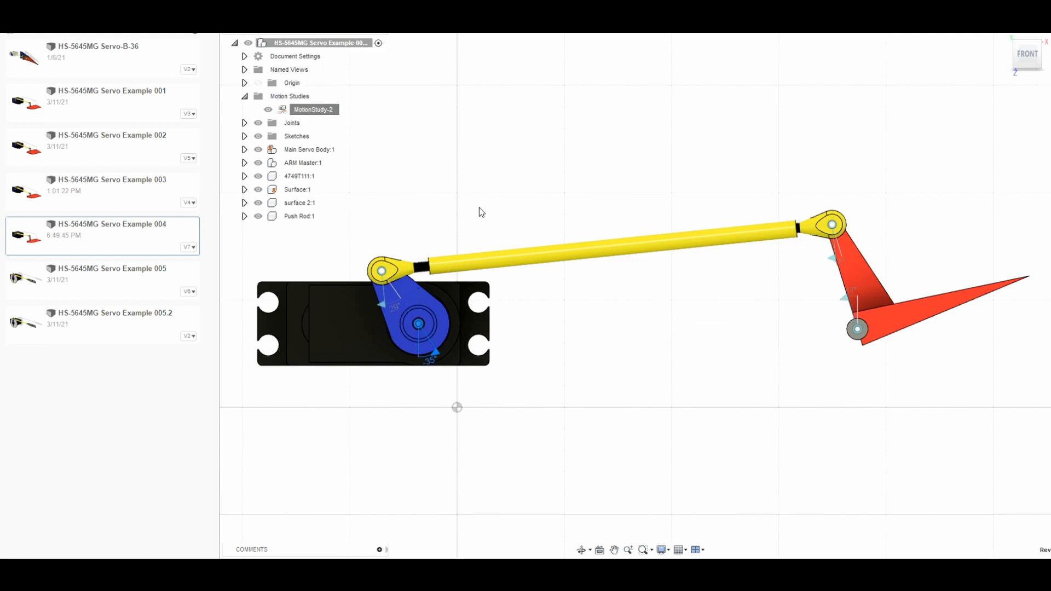
mouse_move(480, 212)
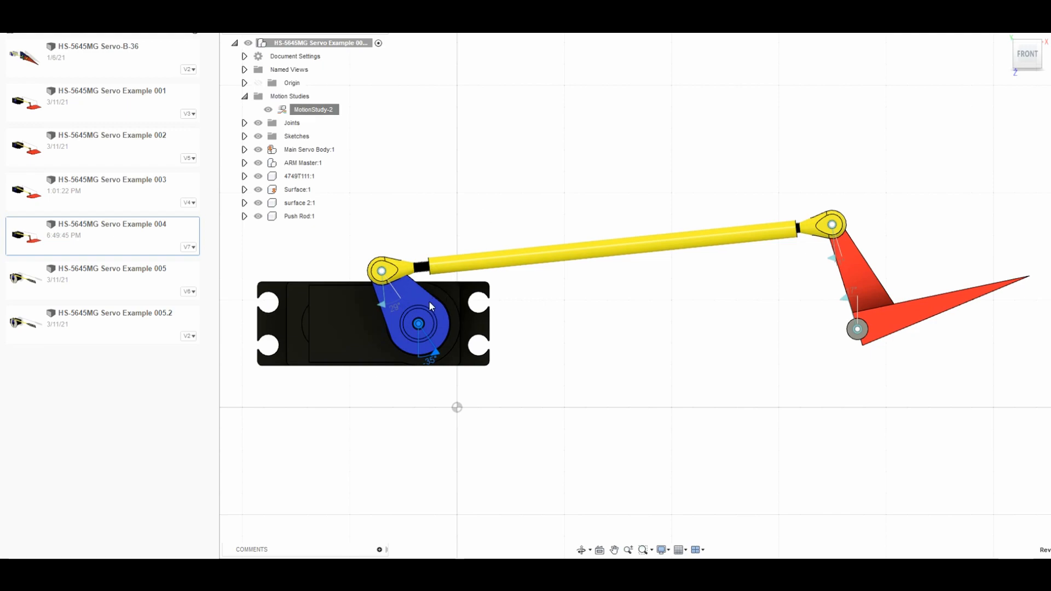
mouse_move(845, 253)
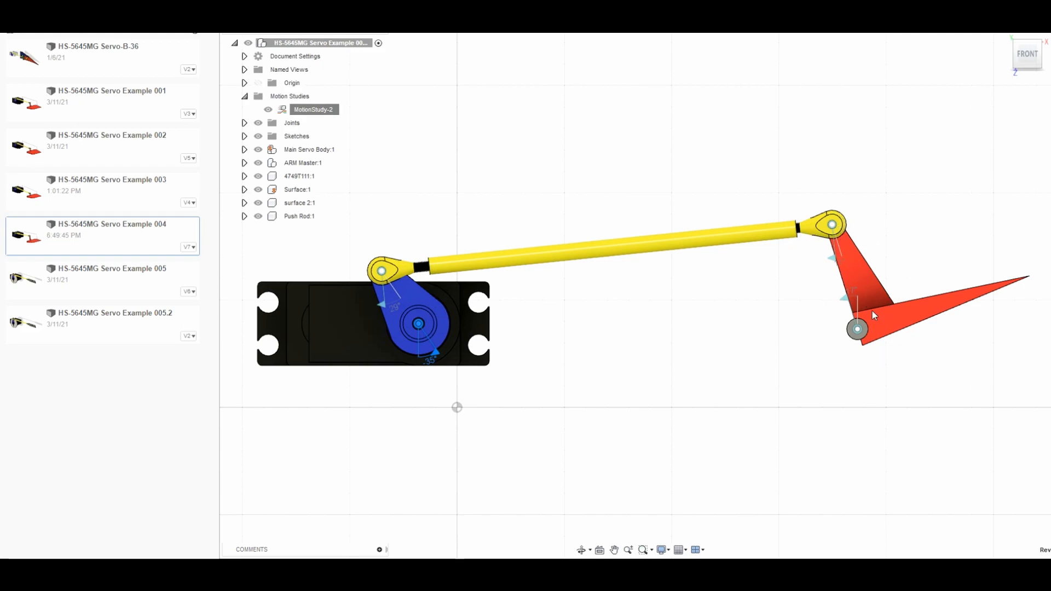
mouse_move(836, 231)
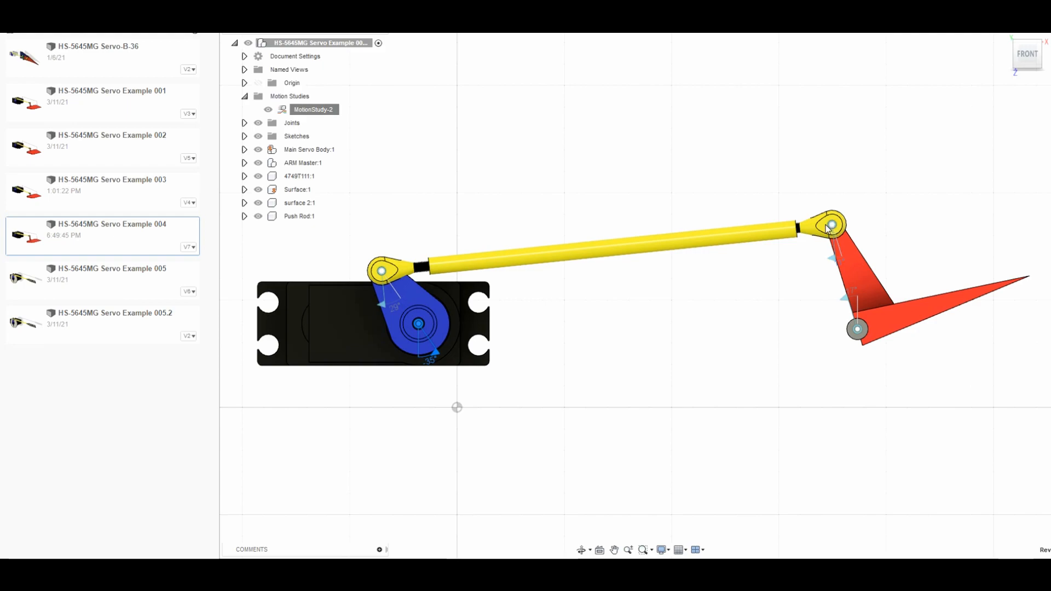
mouse_move(831, 226)
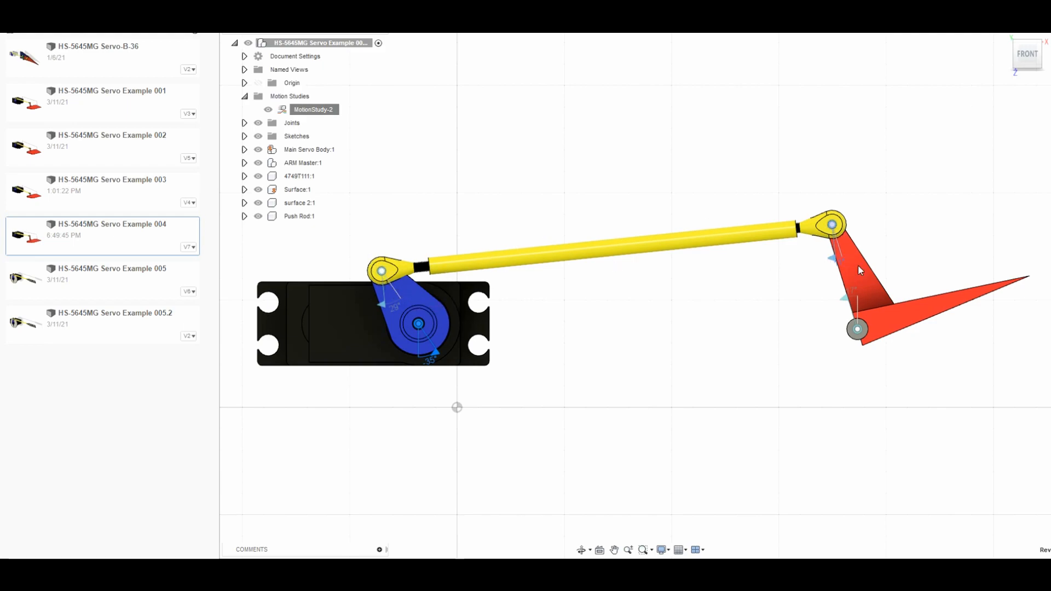
mouse_move(718, 296)
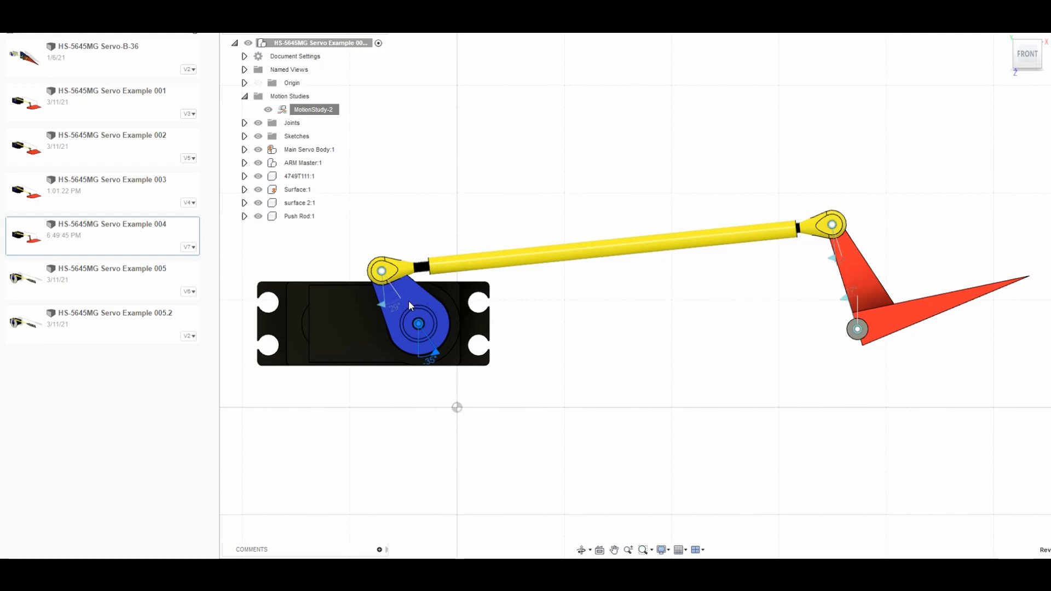
mouse_move(413, 302)
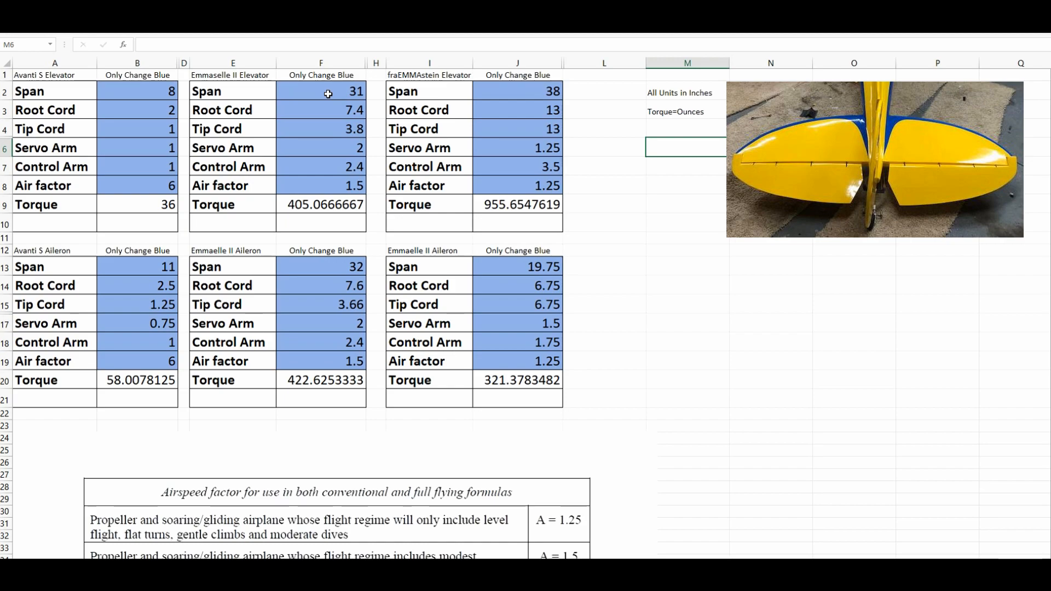
mouse_move(334, 110)
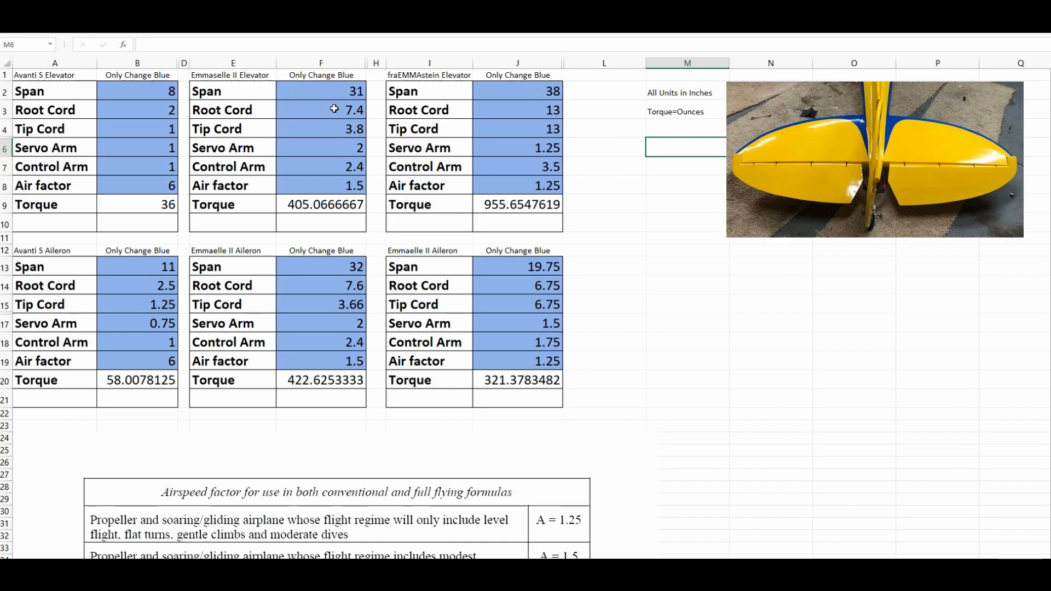
mouse_move(328, 129)
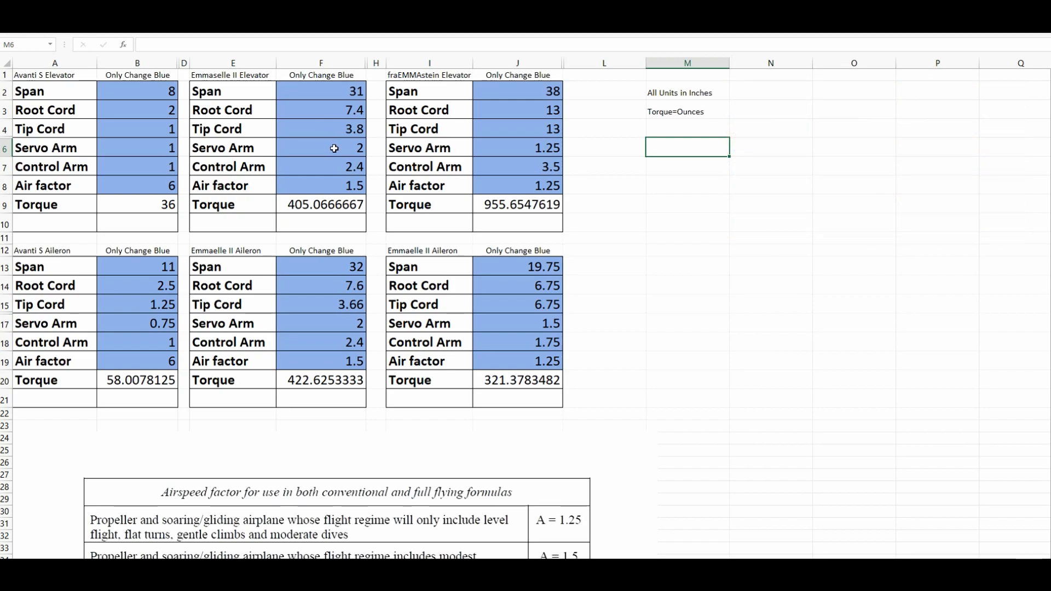
mouse_move(327, 168)
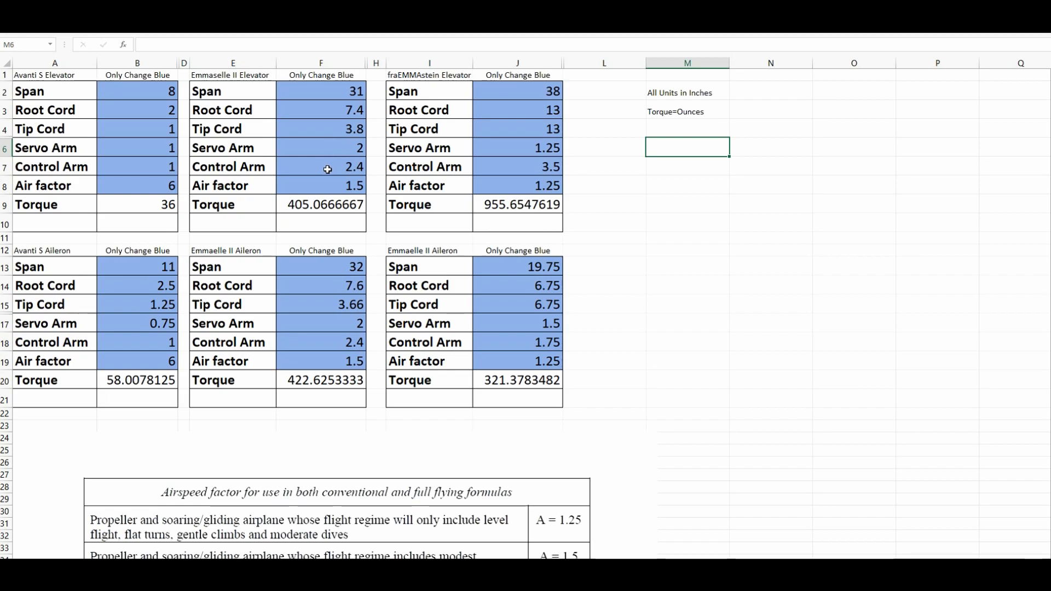
mouse_move(329, 181)
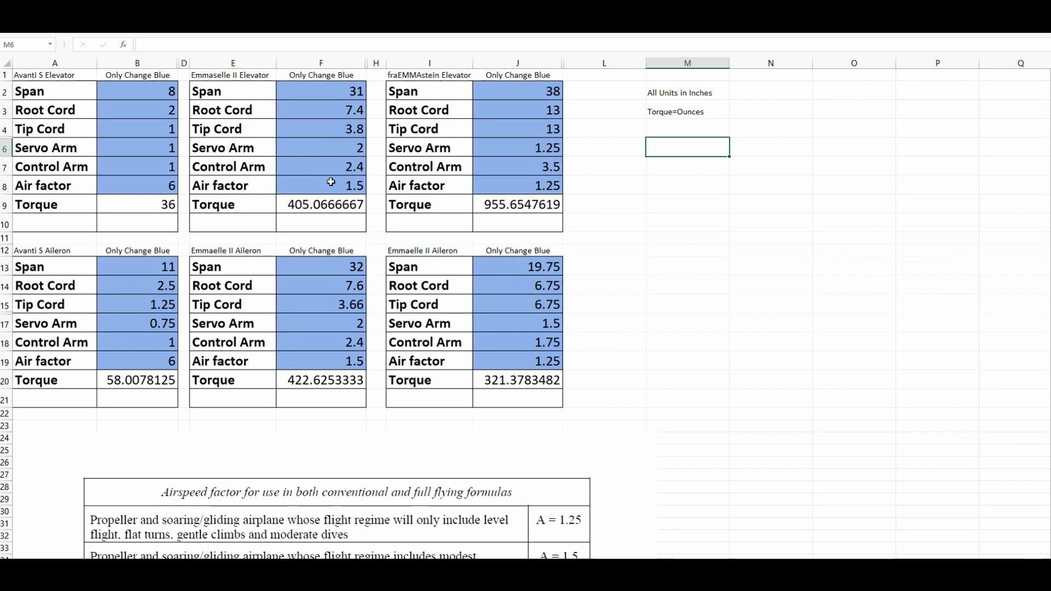
Scroll down to the airspeed factor table with A values from 1.25 to 6.0
scroll(down, 3)
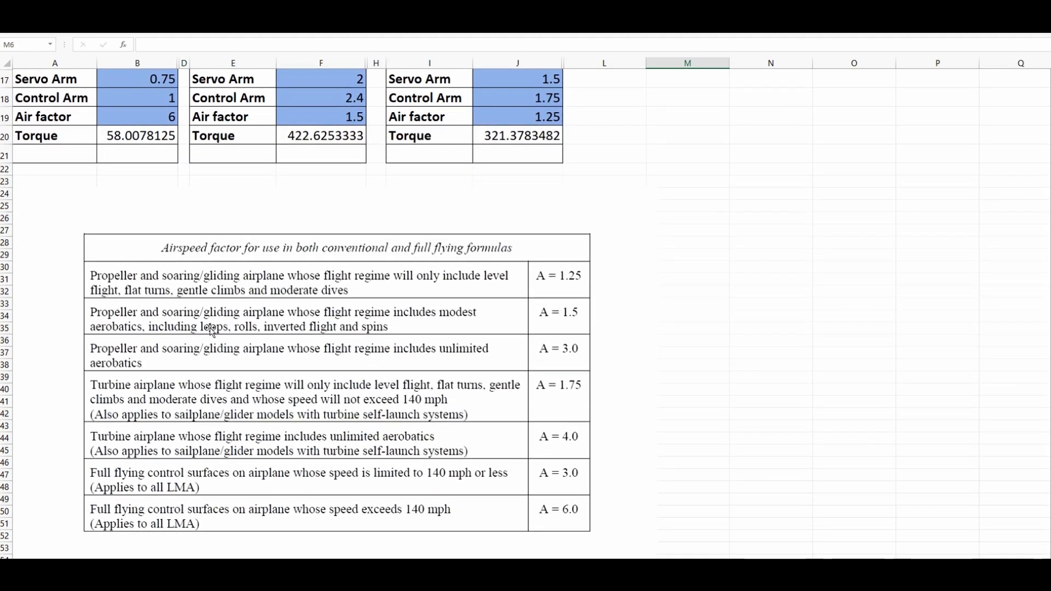
mouse_move(393, 328)
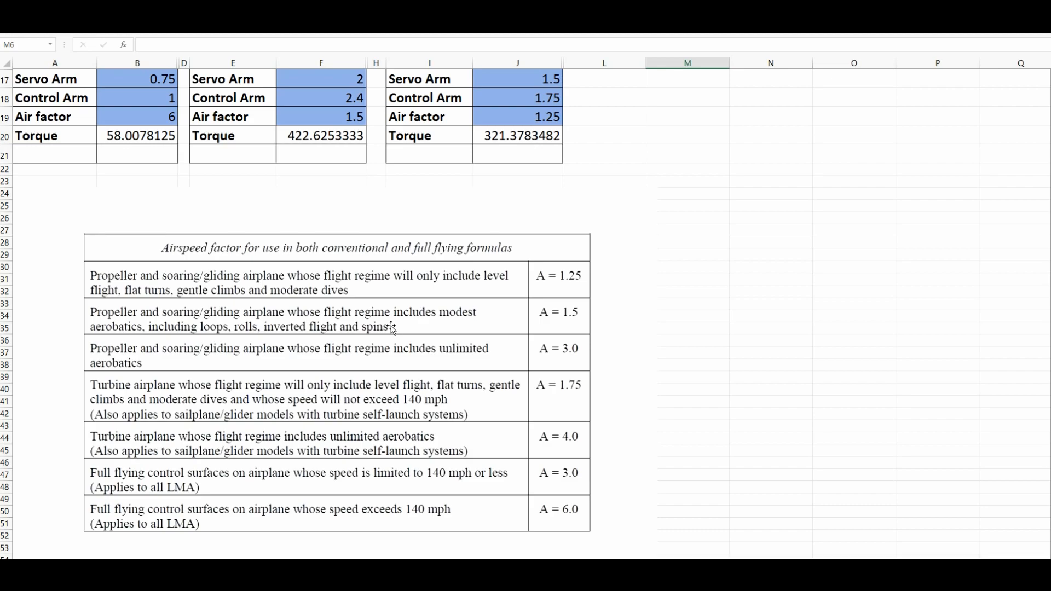
mouse_move(403, 325)
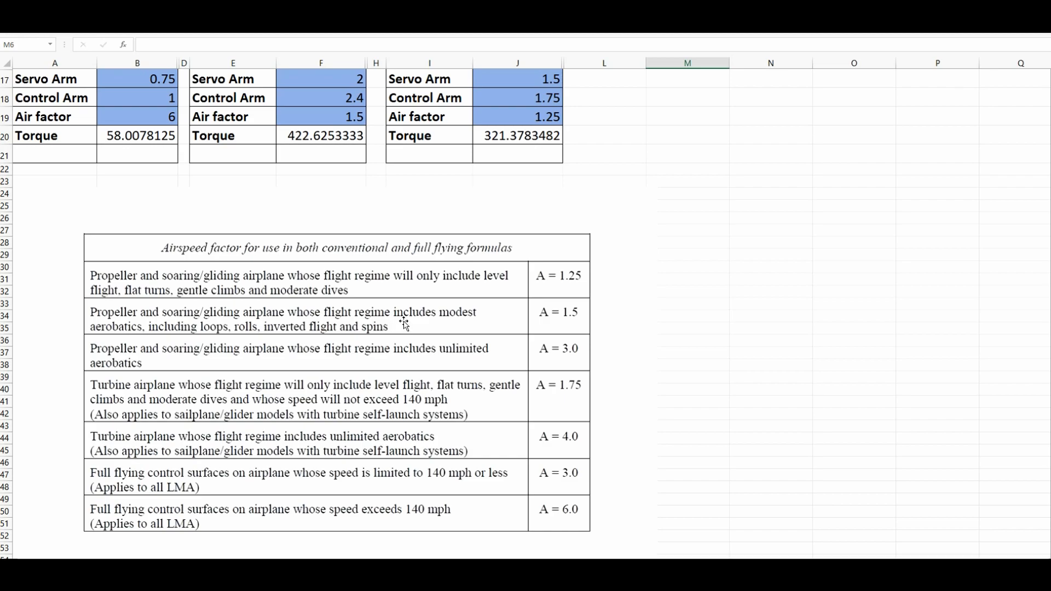
mouse_move(427, 395)
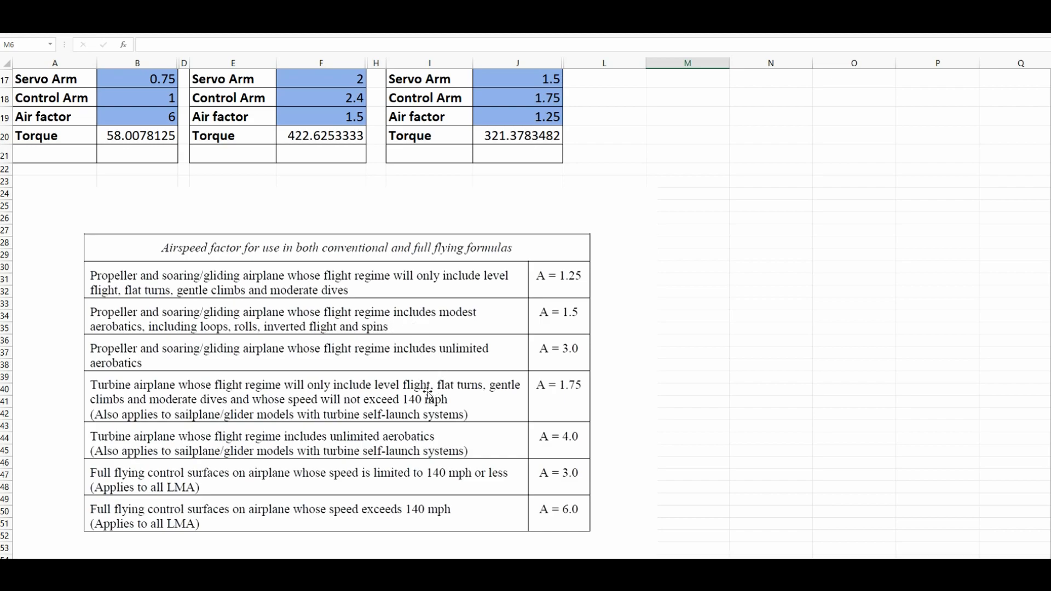
mouse_move(190, 289)
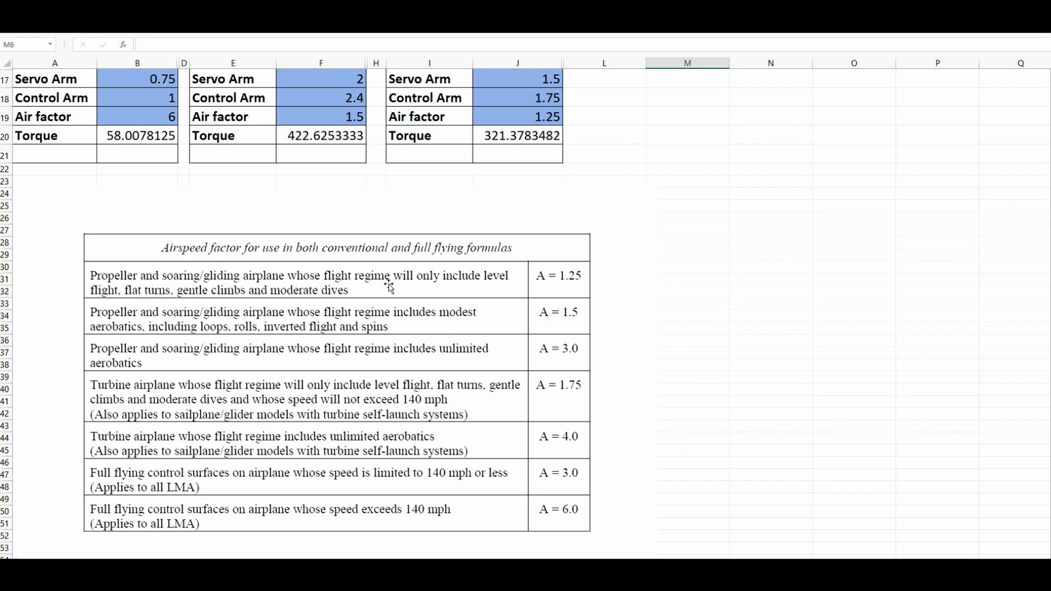
mouse_move(551, 295)
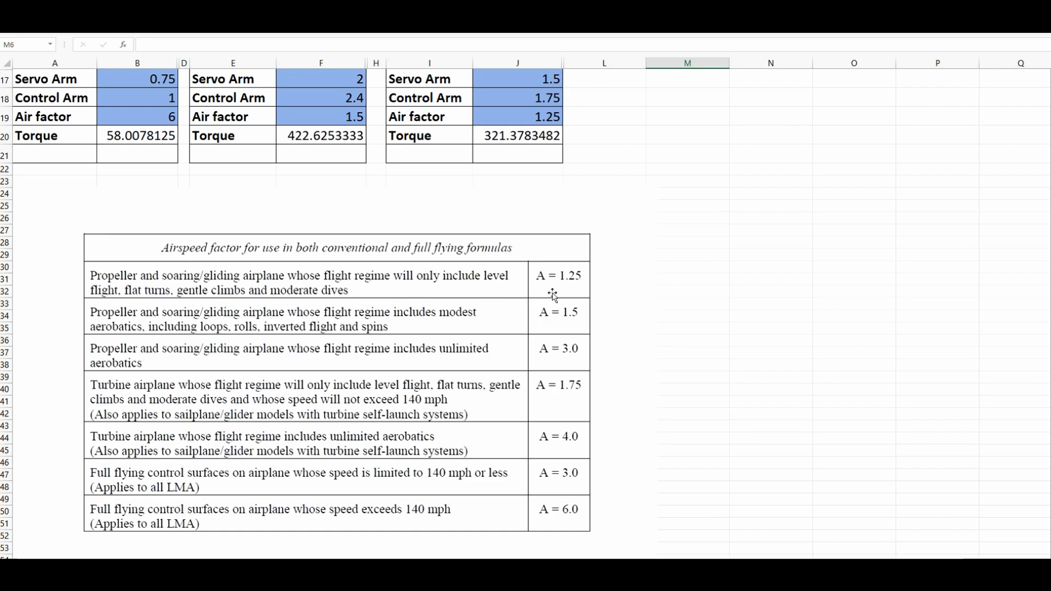
mouse_move(181, 329)
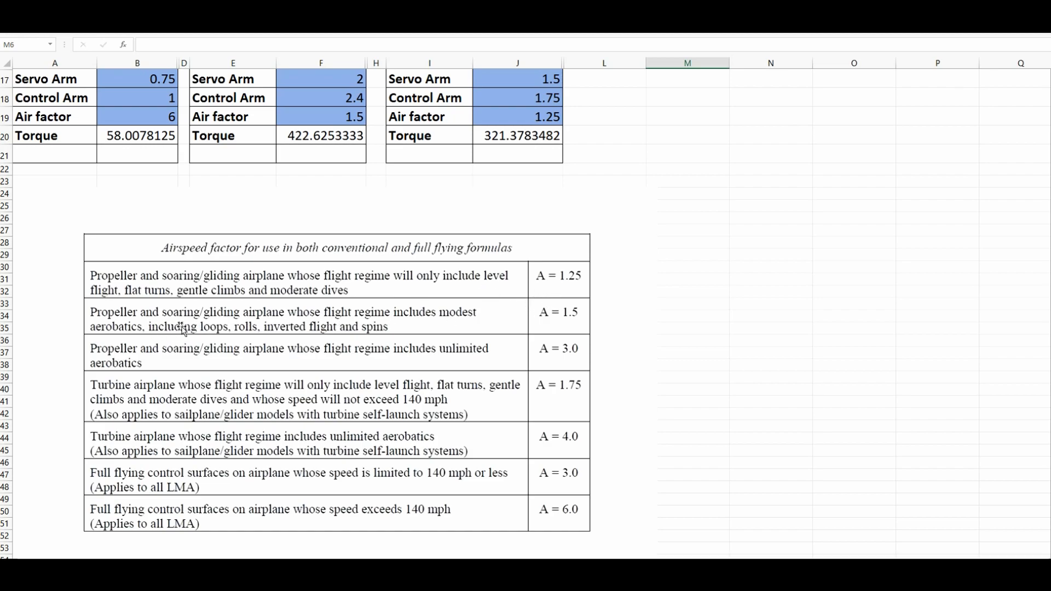
mouse_move(267, 319)
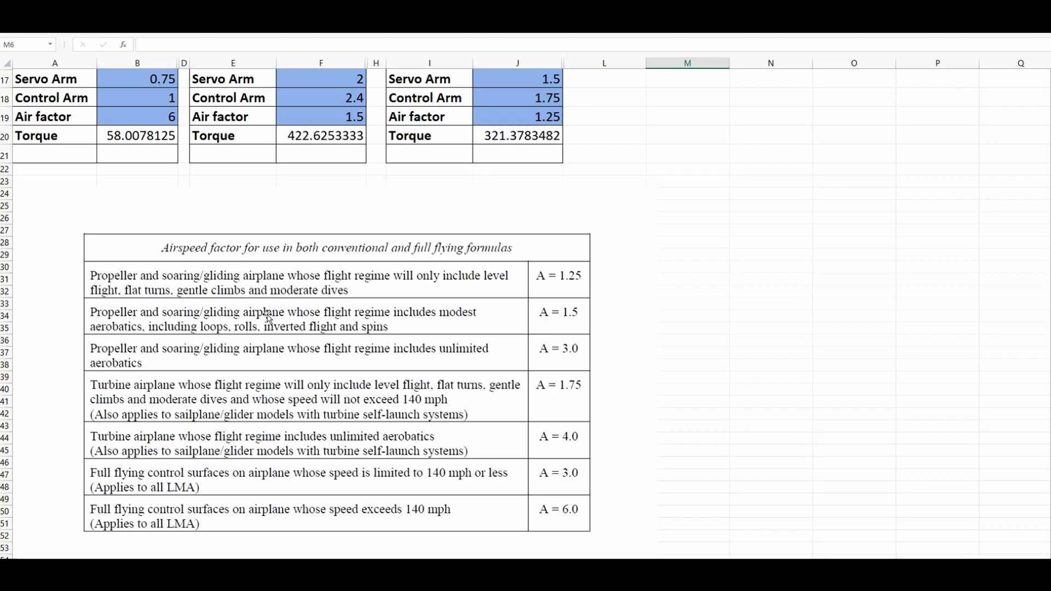
mouse_move(361, 318)
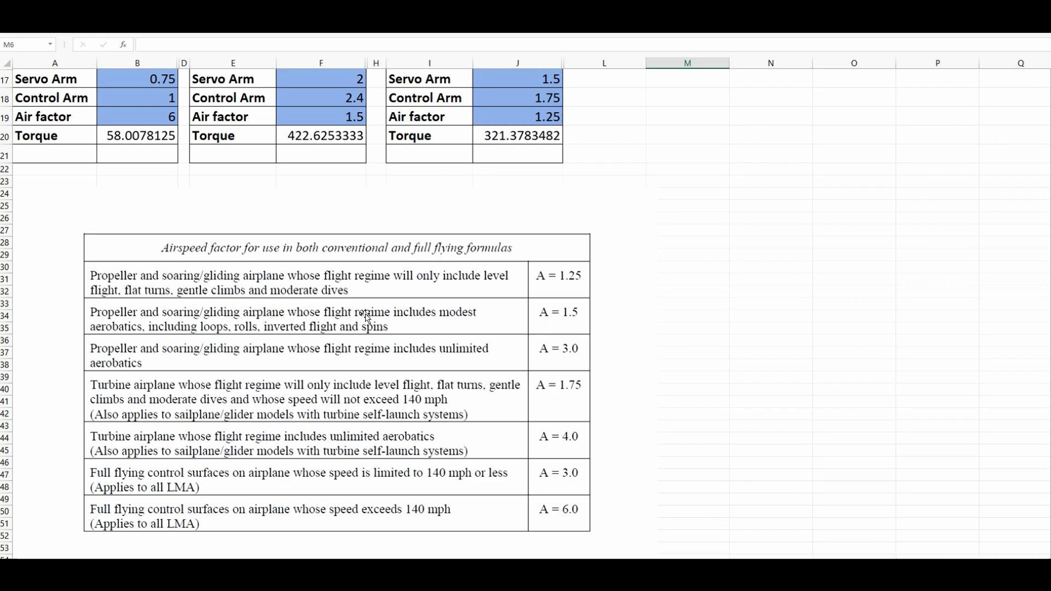
mouse_move(191, 329)
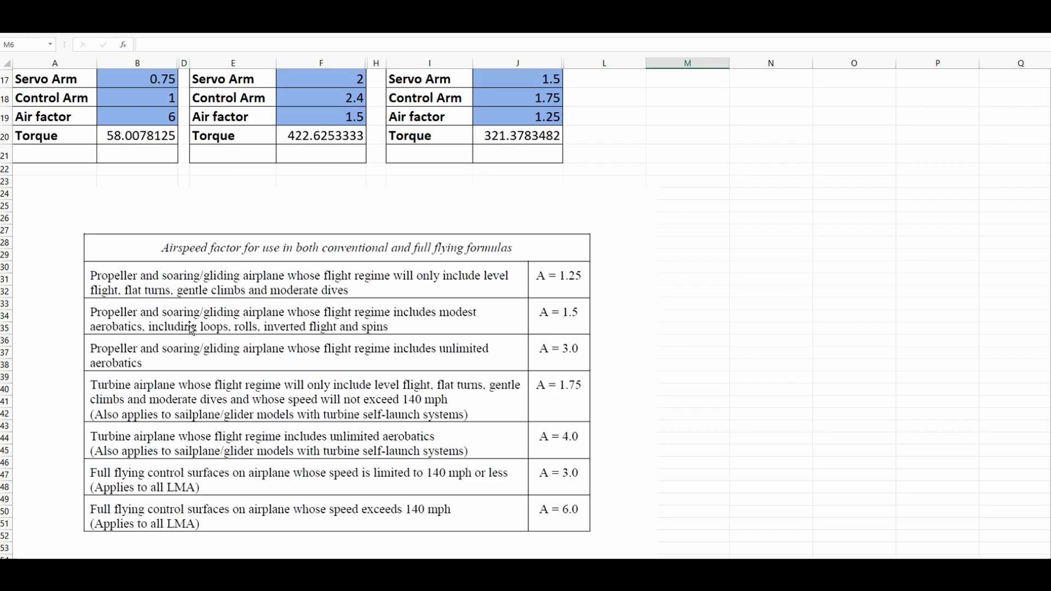
mouse_move(424, 325)
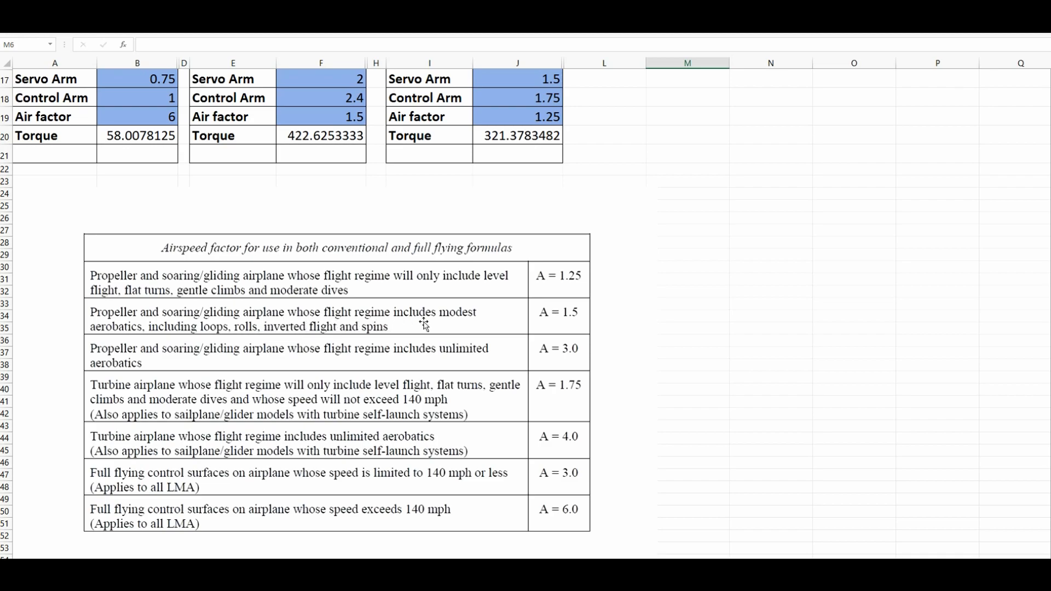
mouse_move(554, 322)
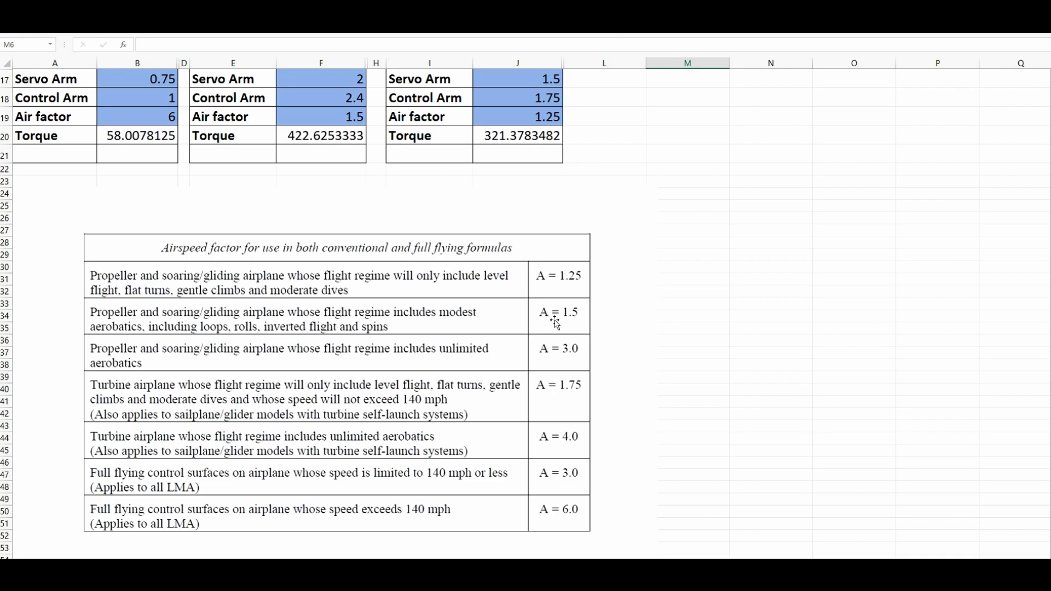
Scroll back up and start entering 3. as the Emmaelle II elevator air factor
scroll(up, 3)
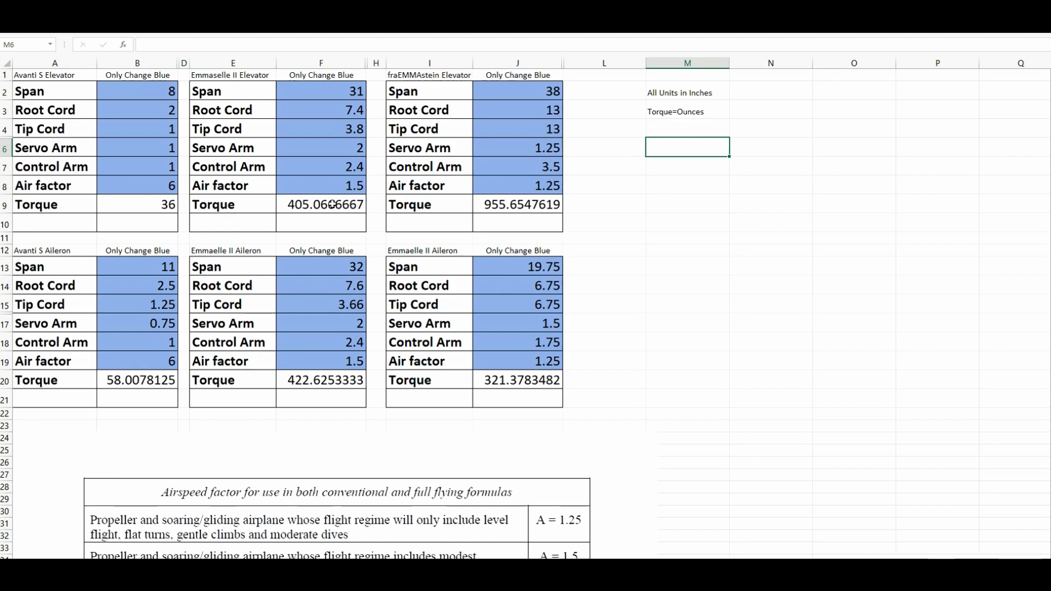
click(320, 186)
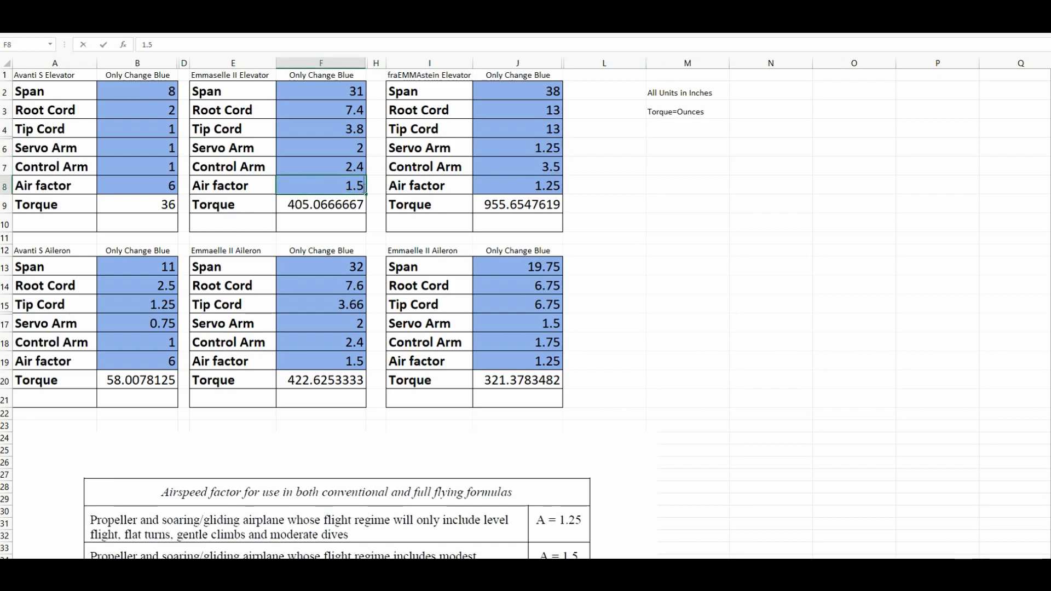
text(3.)
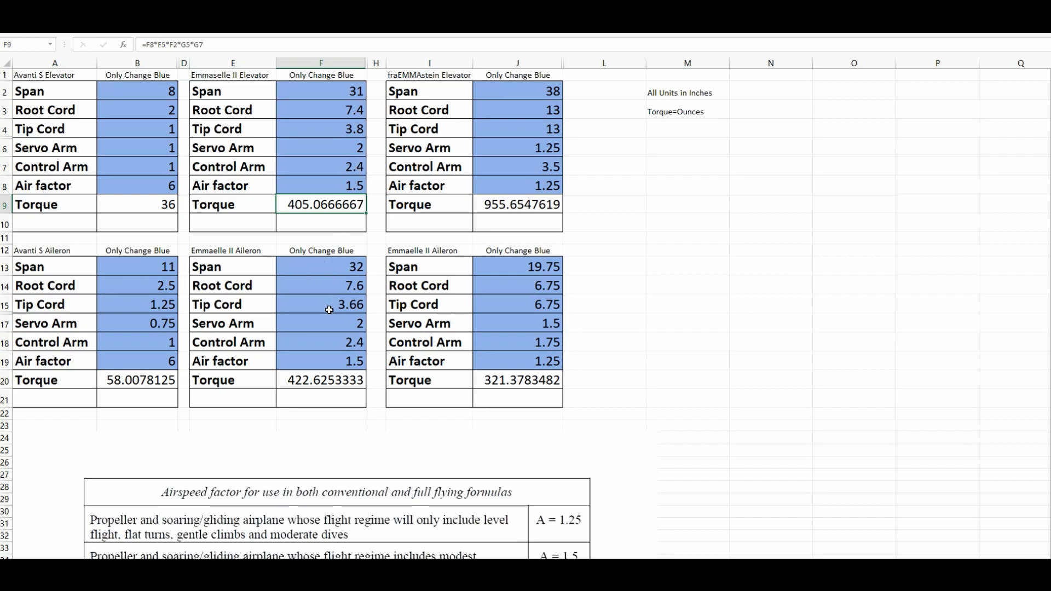
mouse_move(331, 319)
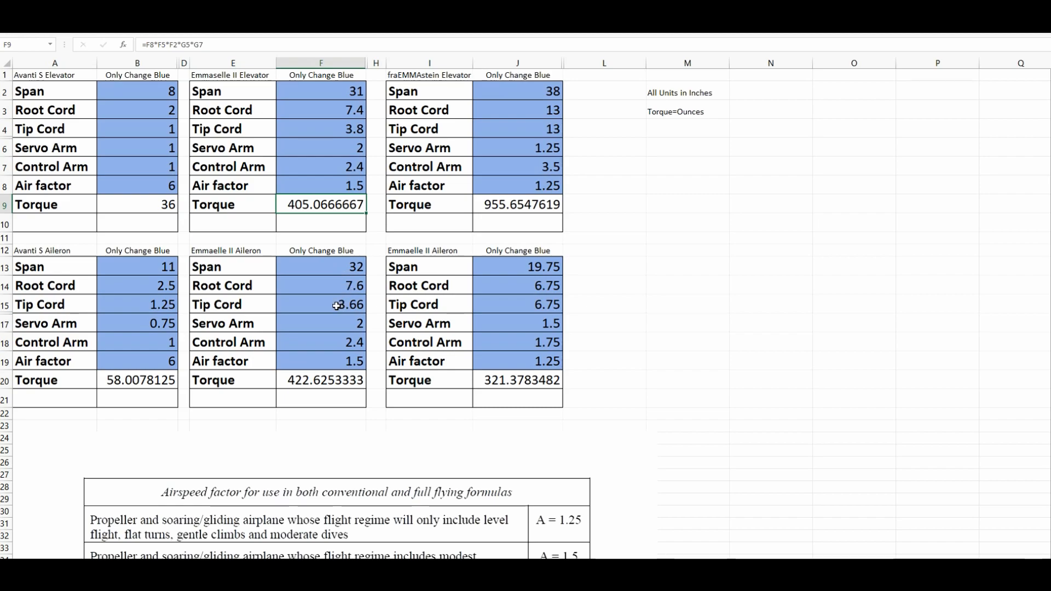
mouse_move(340, 340)
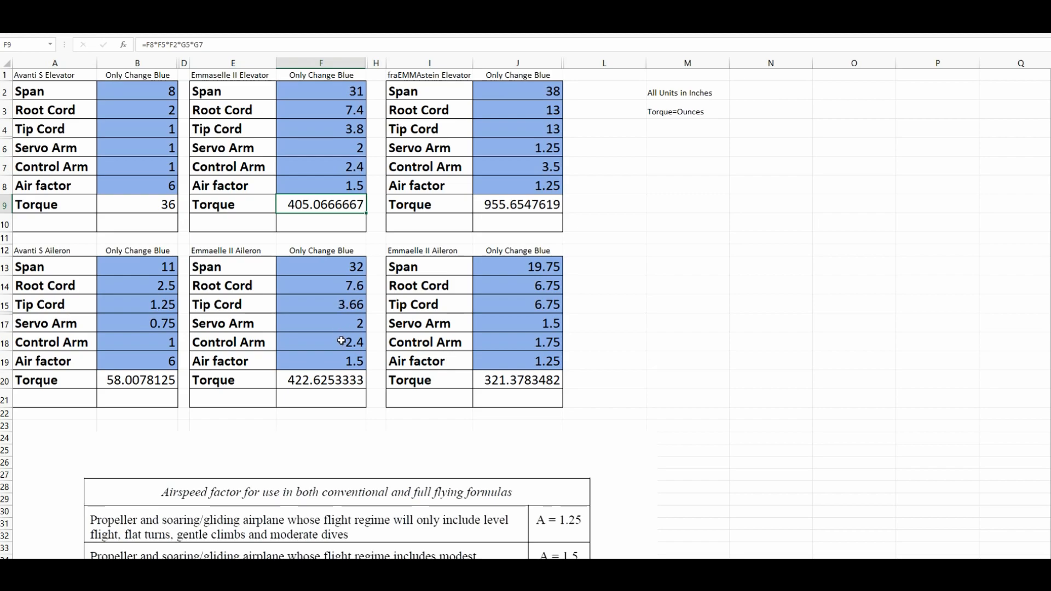
mouse_move(350, 361)
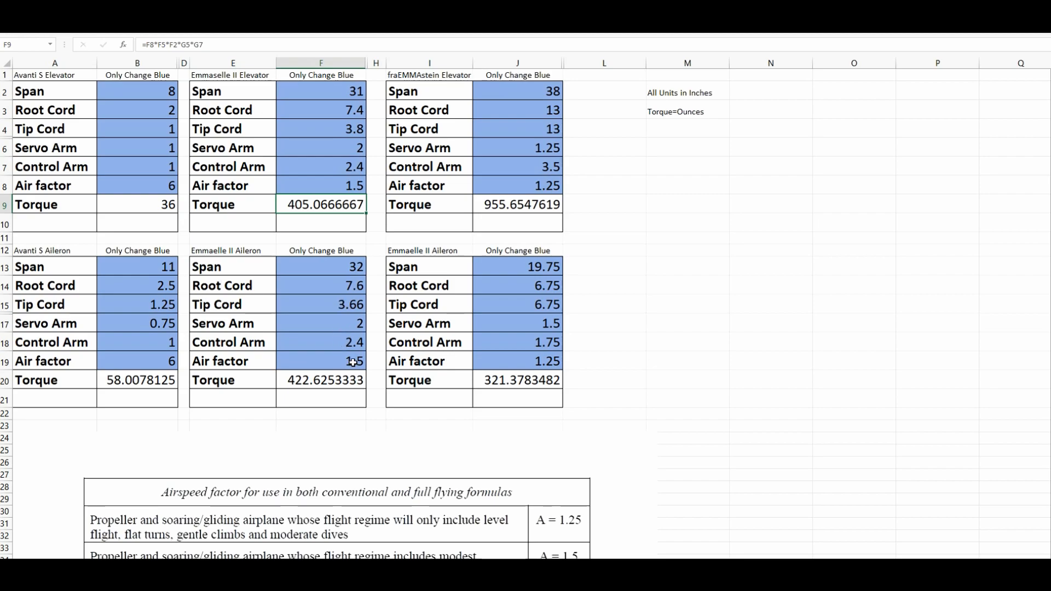
mouse_move(322, 380)
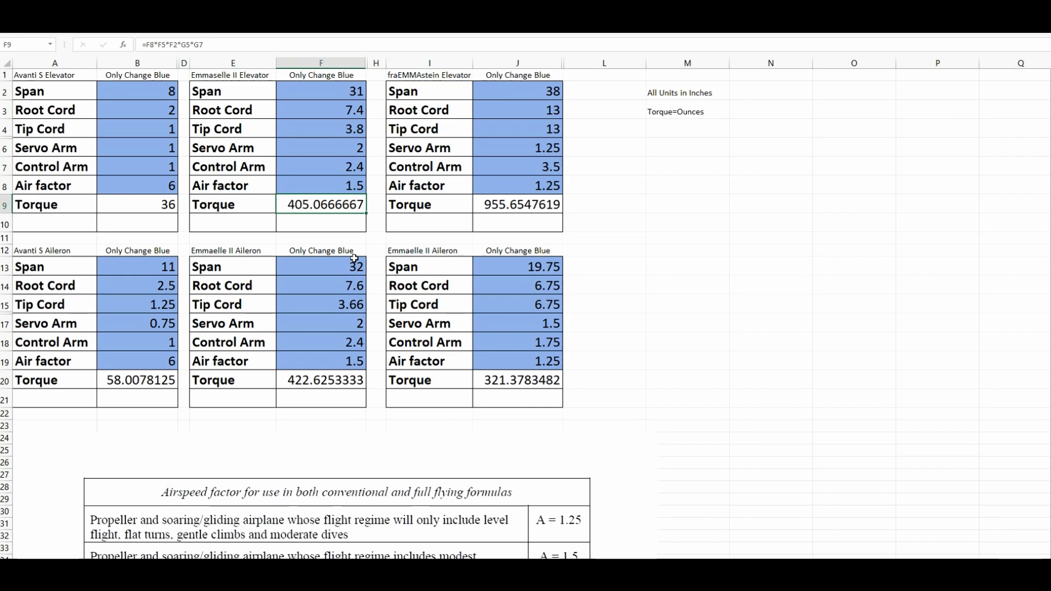
mouse_move(401, 210)
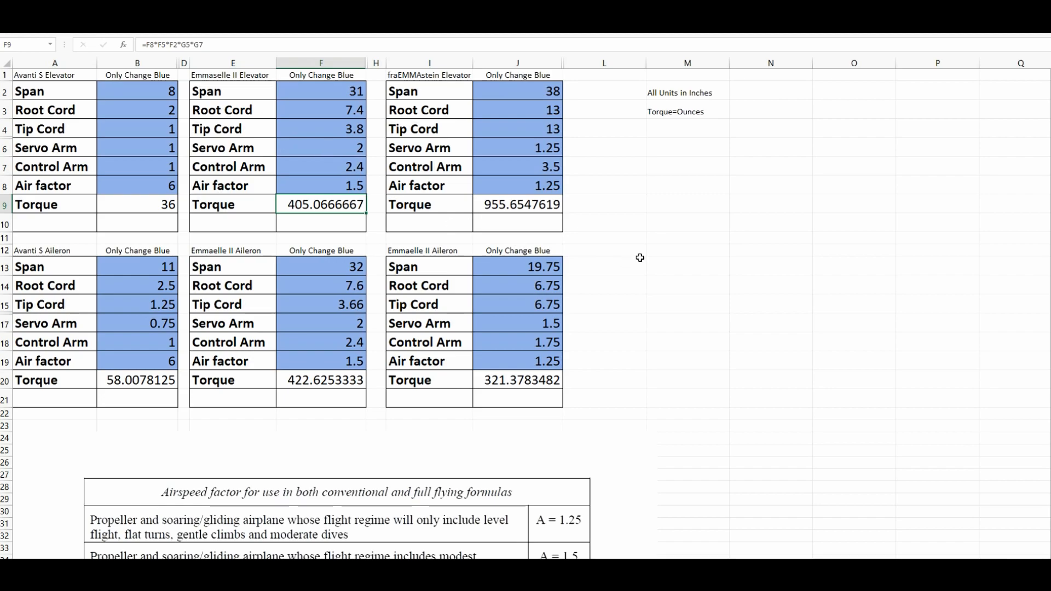
mouse_move(412, 84)
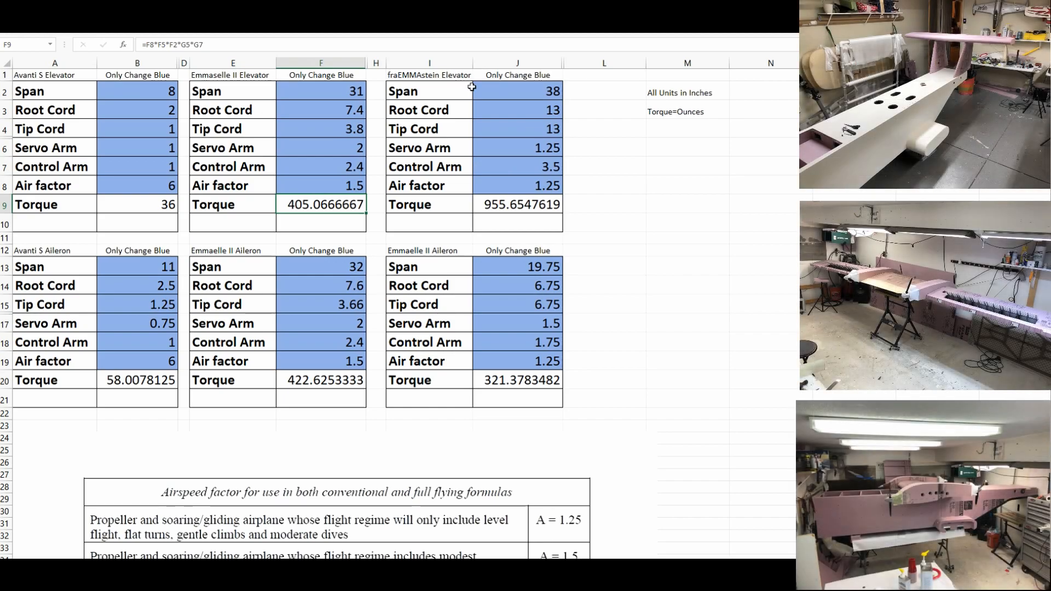
mouse_move(526, 126)
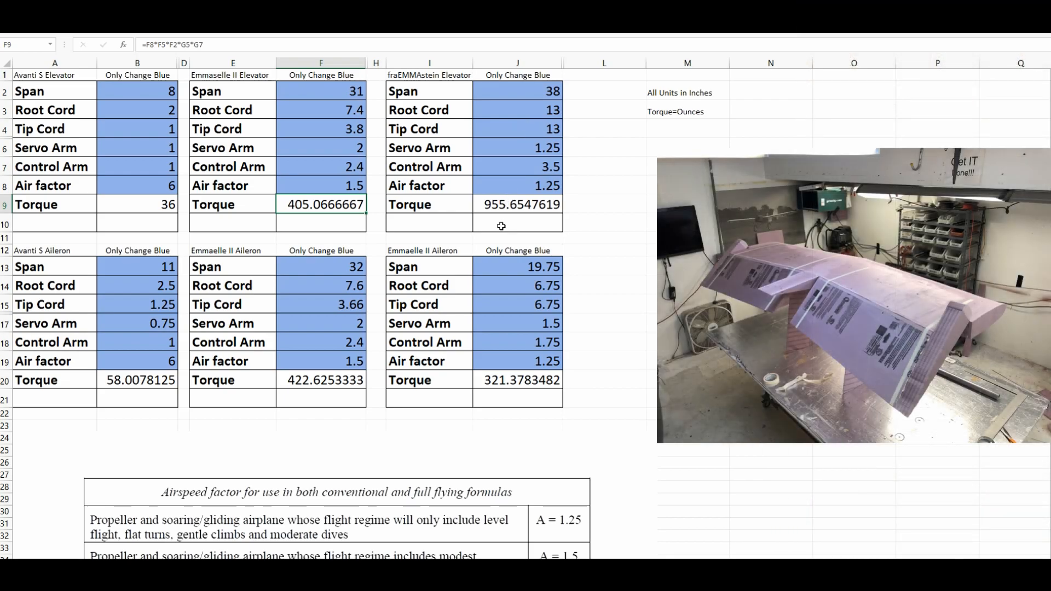
mouse_move(516, 208)
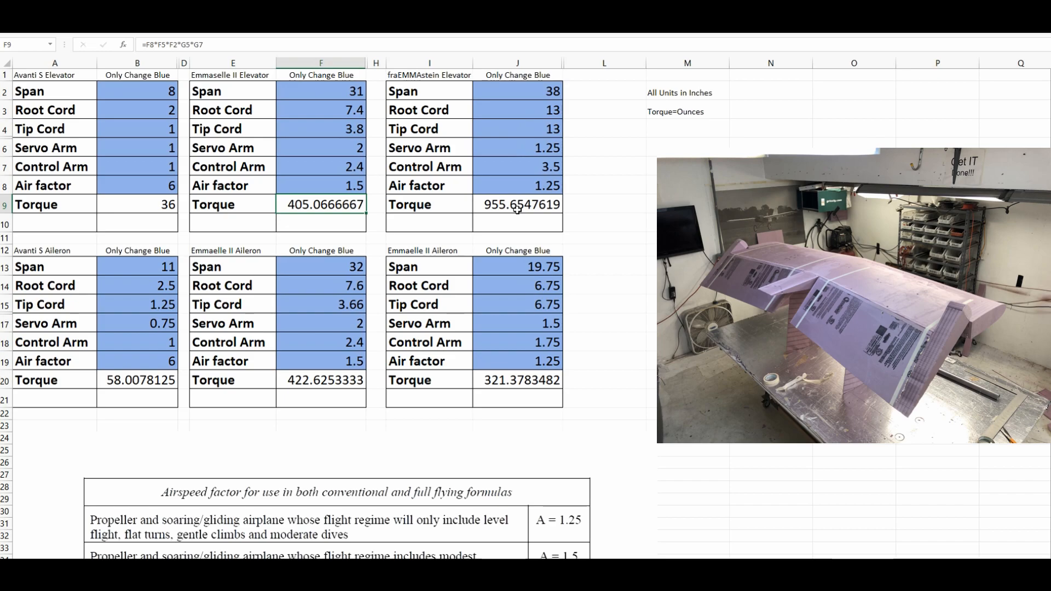
mouse_move(531, 208)
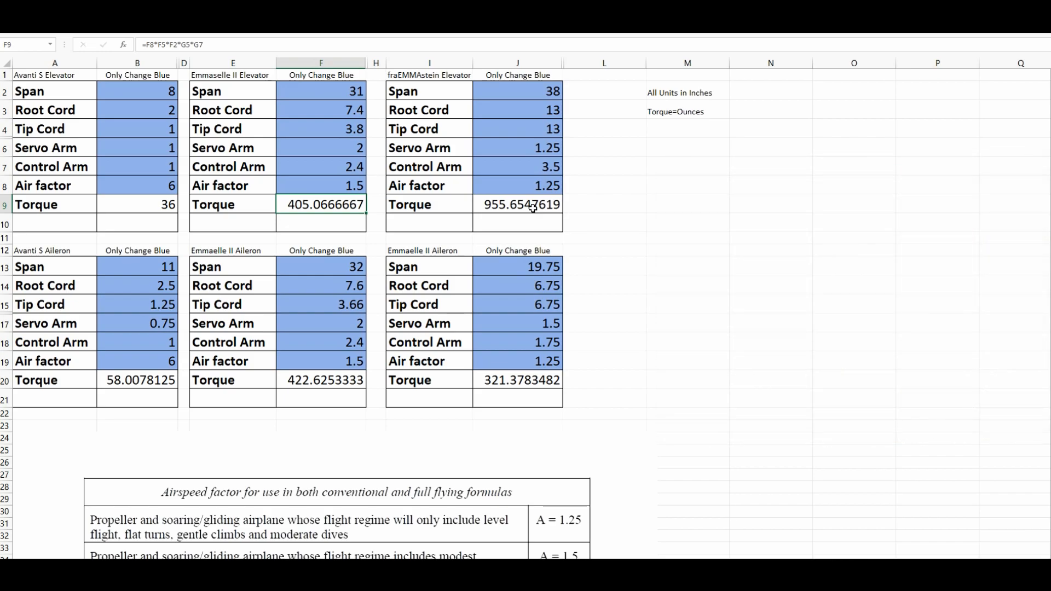
mouse_move(534, 306)
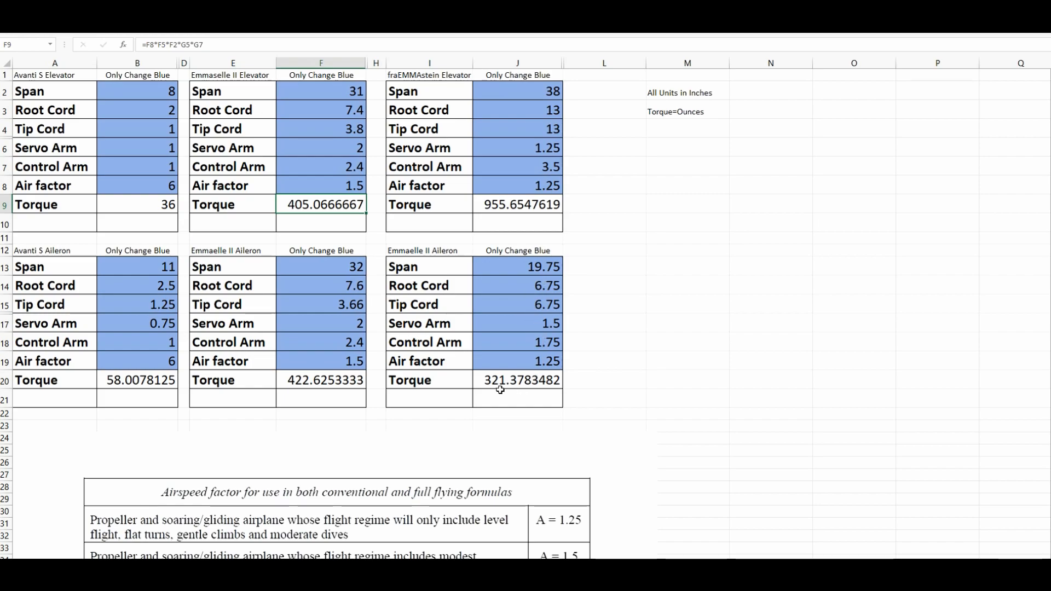
mouse_move(496, 381)
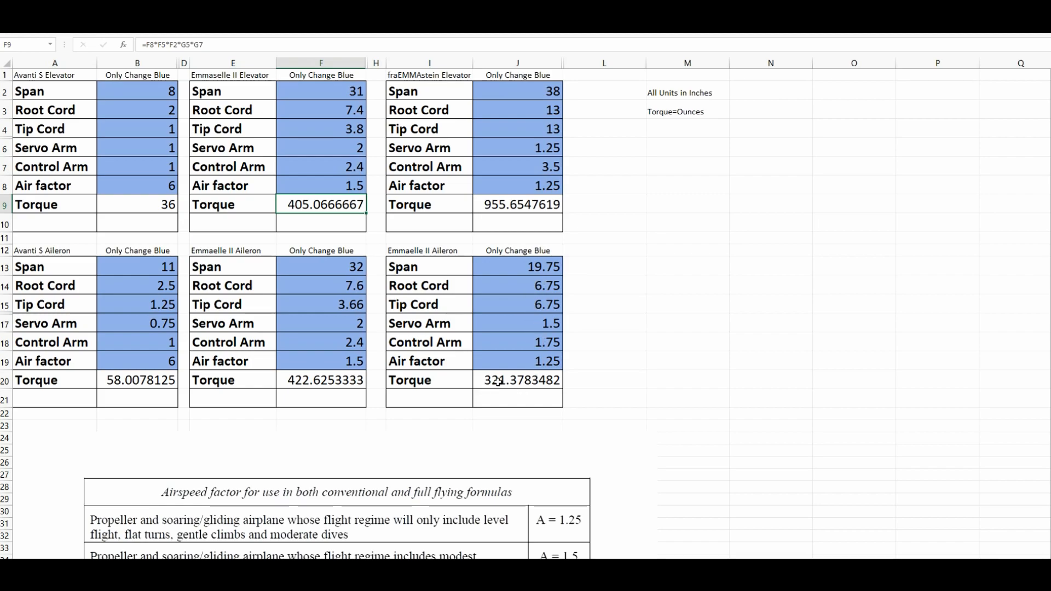
mouse_move(586, 352)
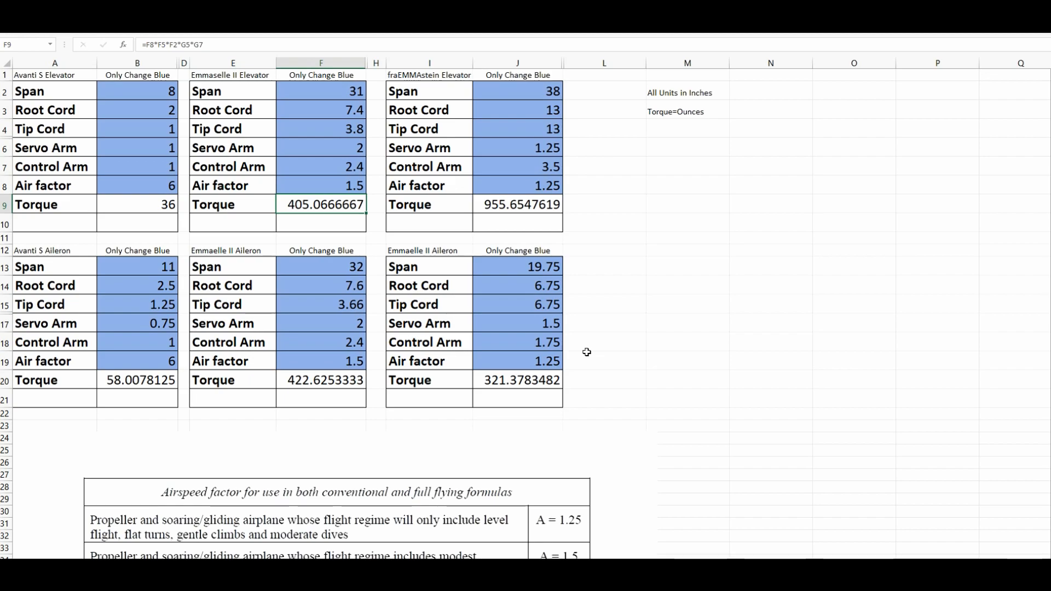
mouse_move(531, 338)
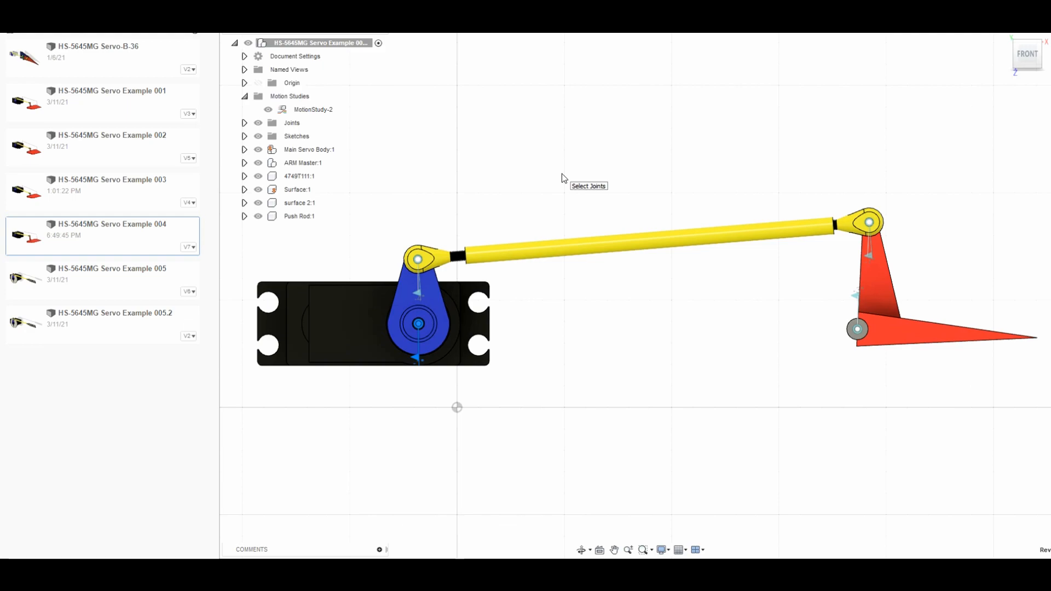
mouse_move(671, 175)
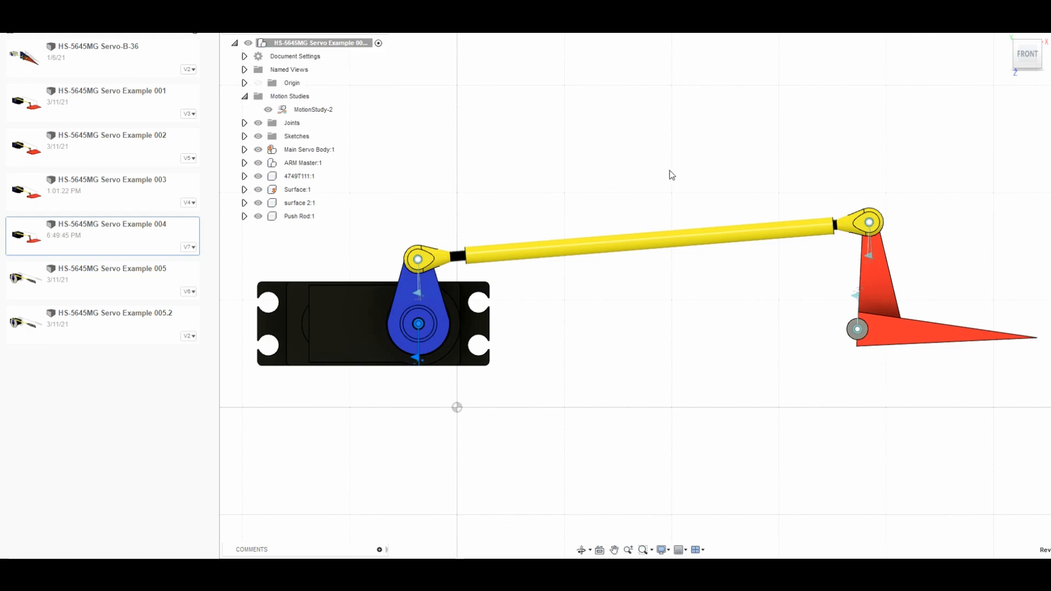
mouse_move(875, 209)
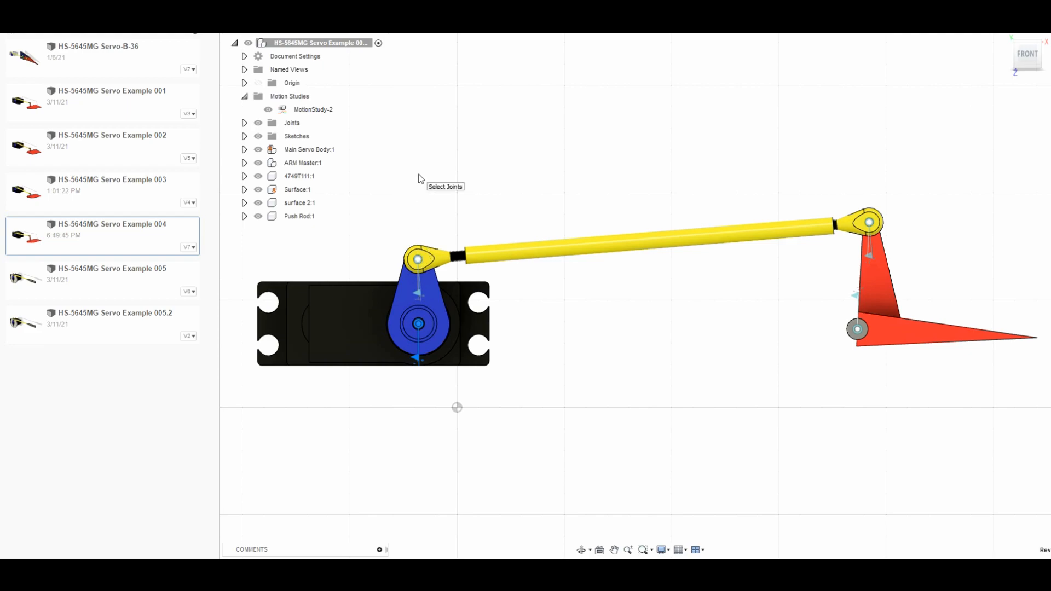
mouse_move(420, 294)
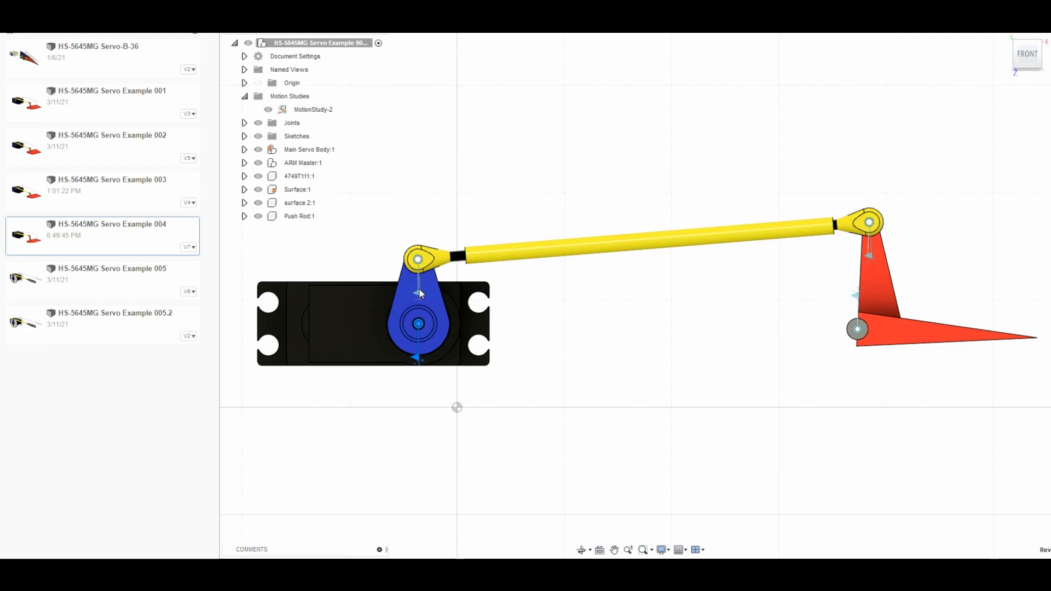
mouse_move(415, 323)
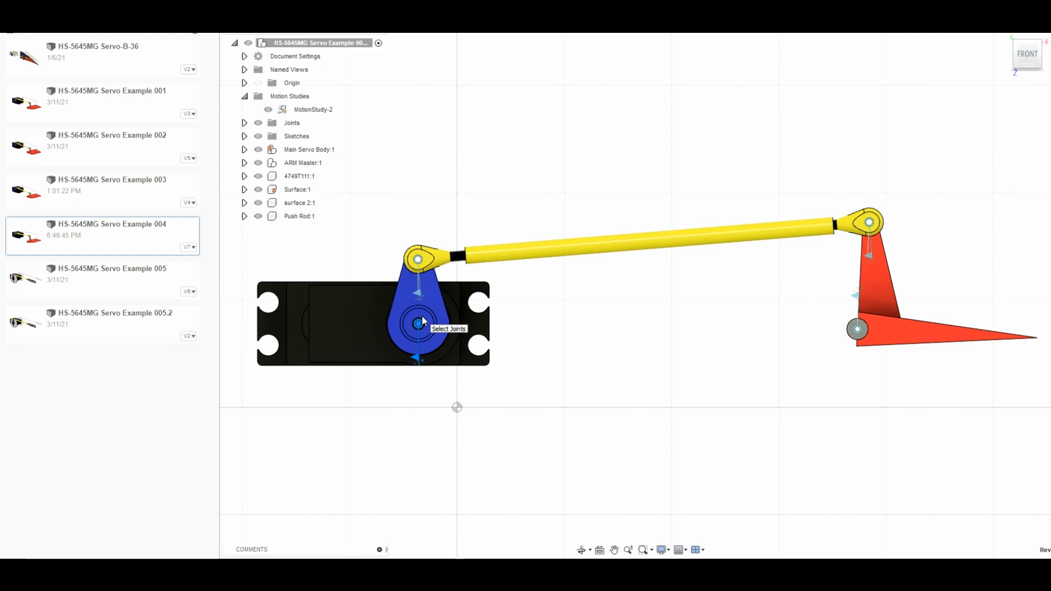
mouse_move(530, 177)
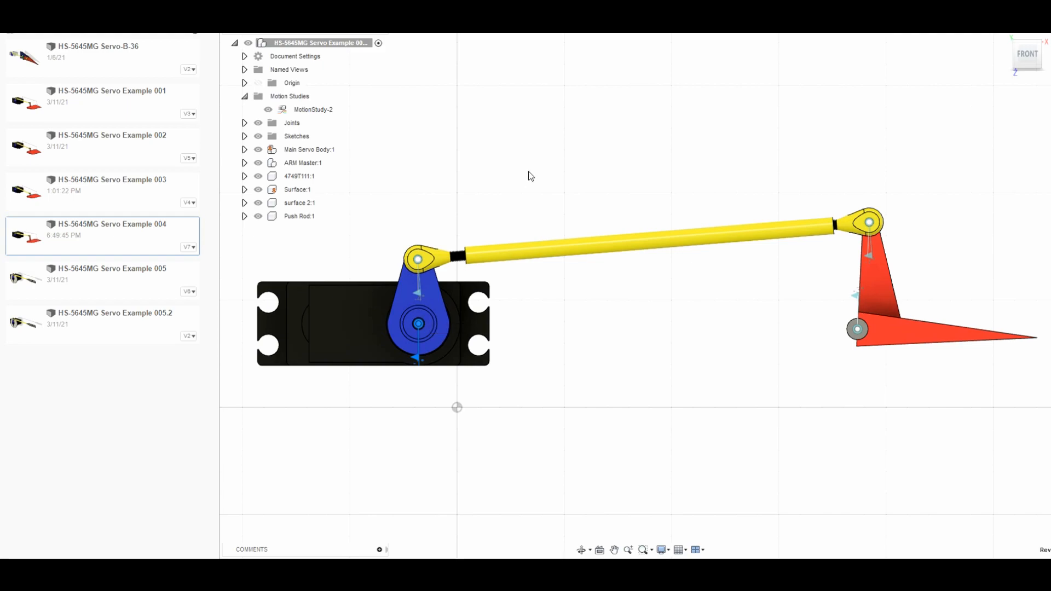